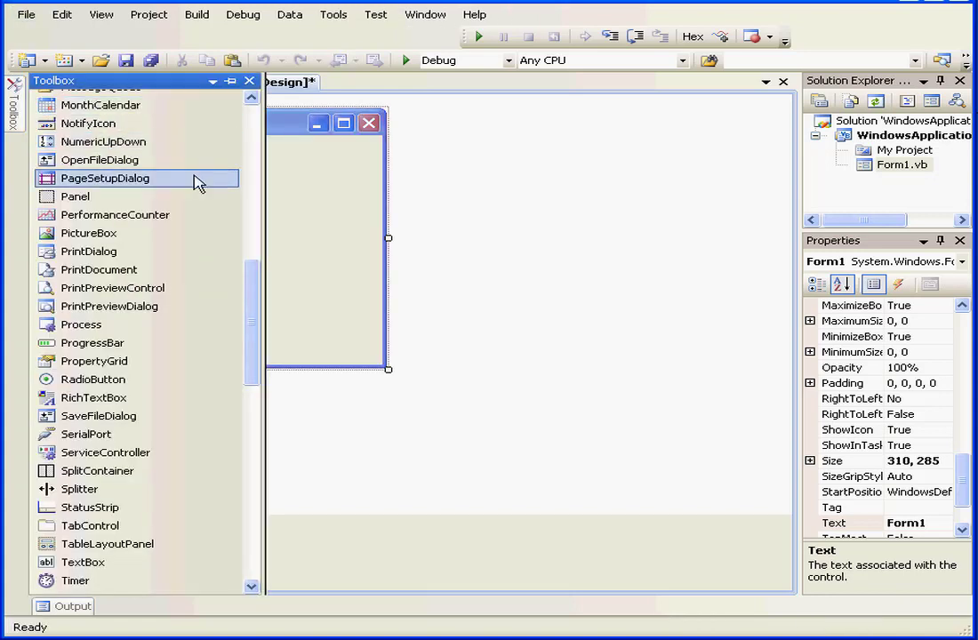
Place two Labels, two Buttons and a Timer from the Toolbox onto Form1.
scroll("up", 3)
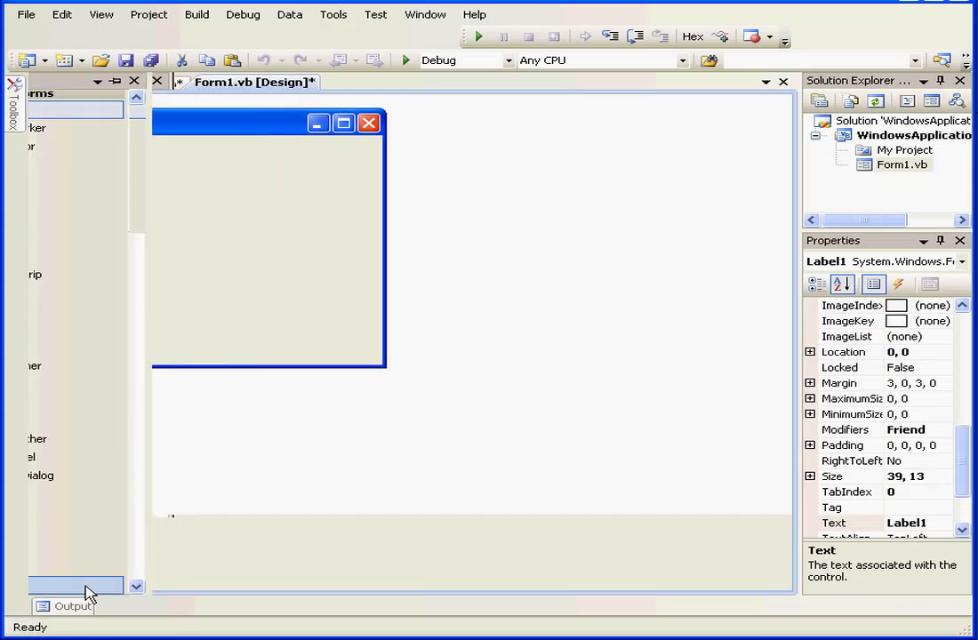
left_click(14, 85)
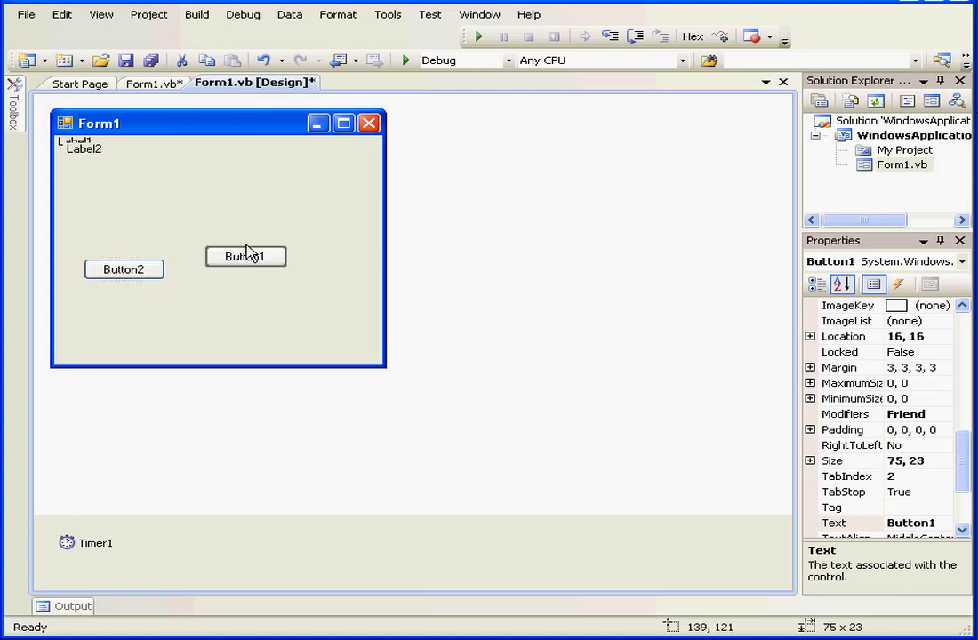
Enlarge Form1, line the buttons up side by side, and move a label to the top centre.
left_click_drag(246, 256, 282, 279)
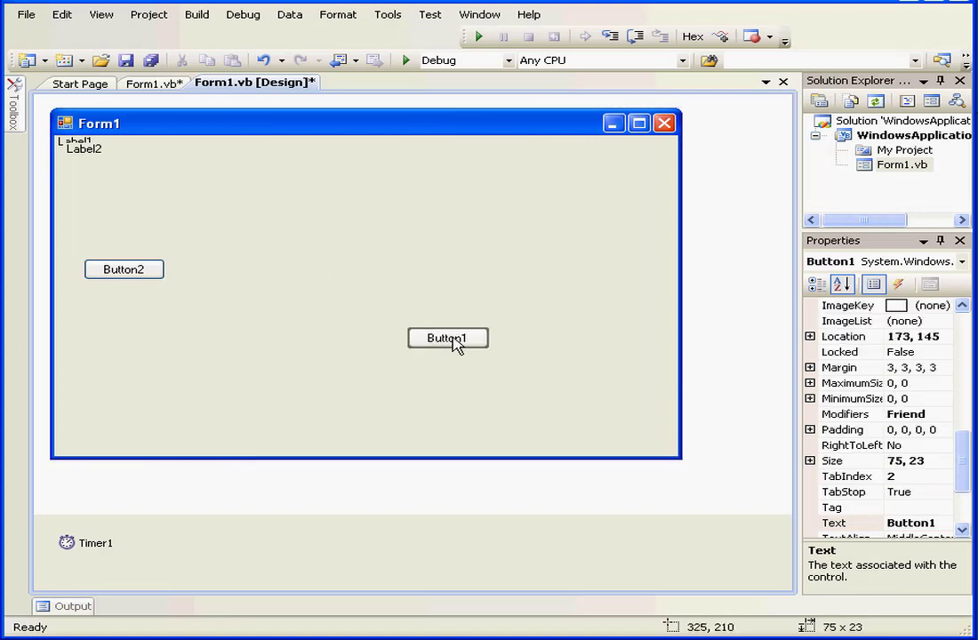
left_click_drag(124, 268, 245, 320)
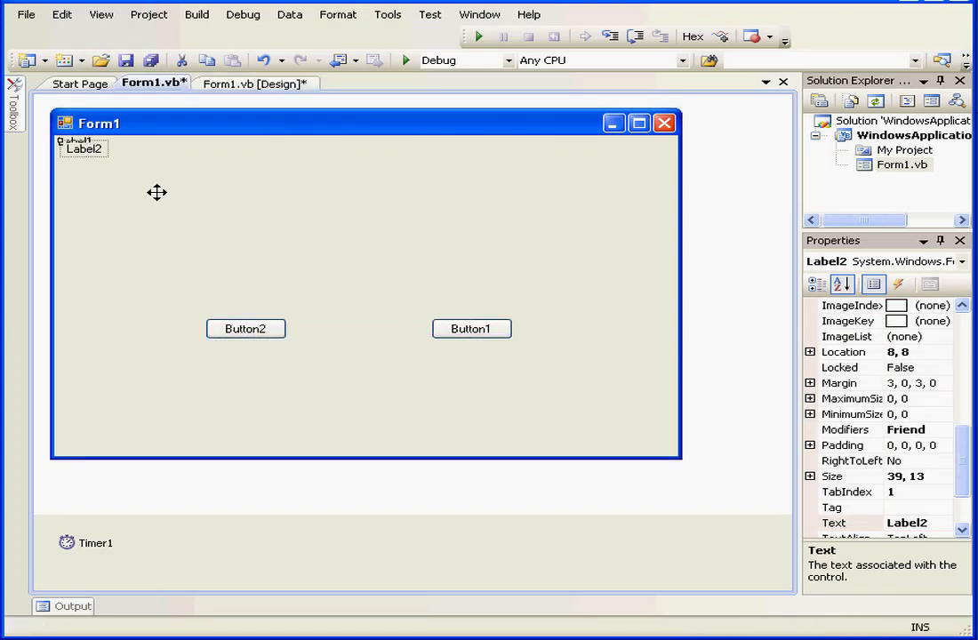
left_click(255, 83)
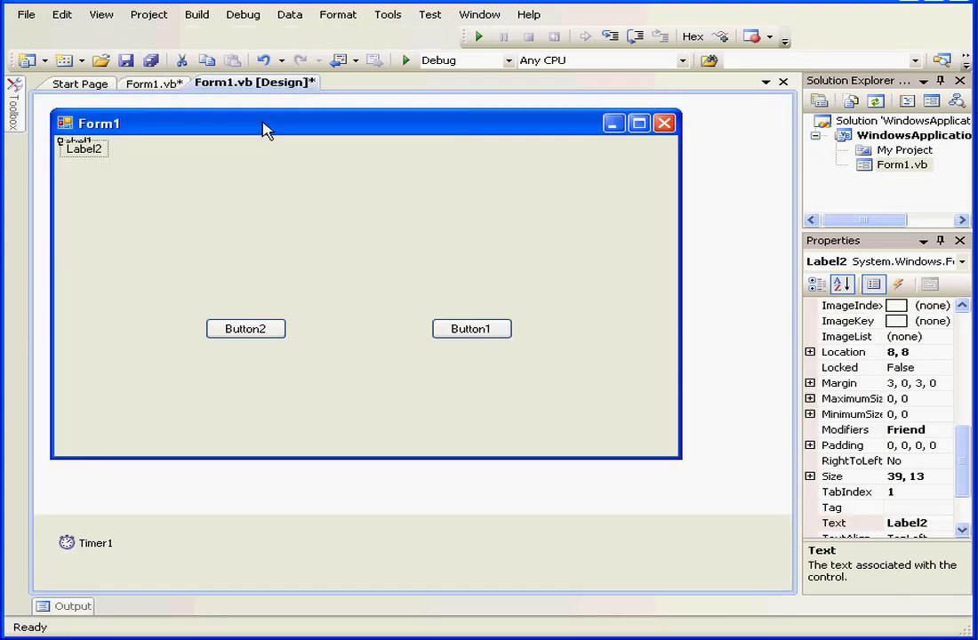
left_click_drag(83, 148, 188, 191)
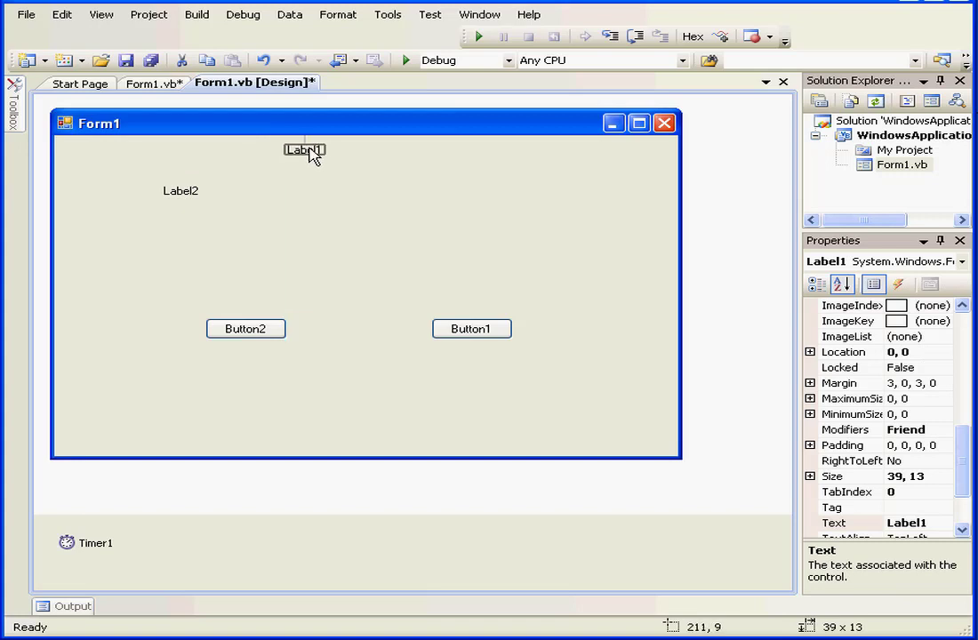
scroll("down", 3)
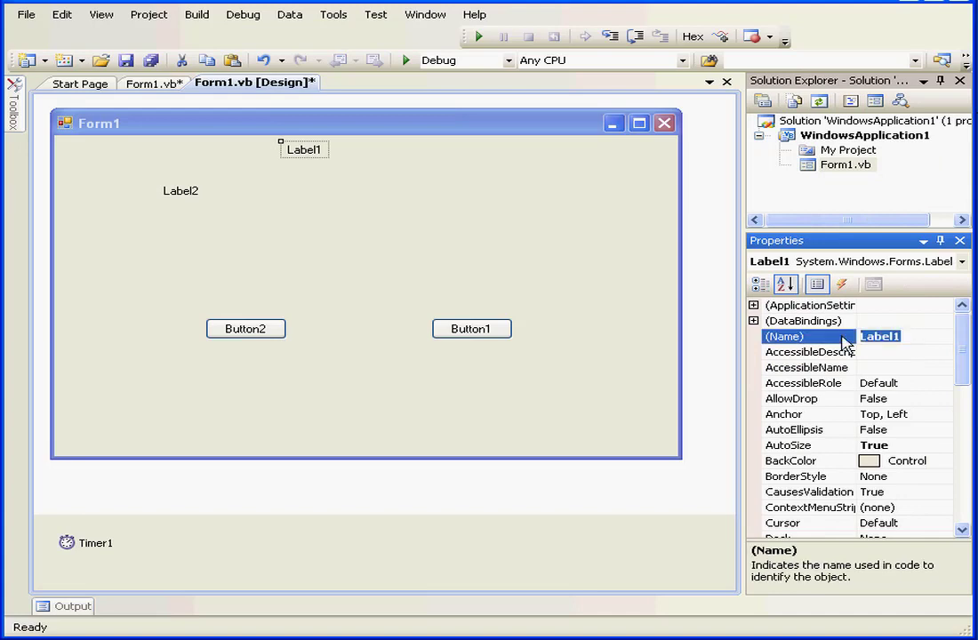
Rename Label1 to lbl1 and set its text to 'A quiz!'.
type("lbl")
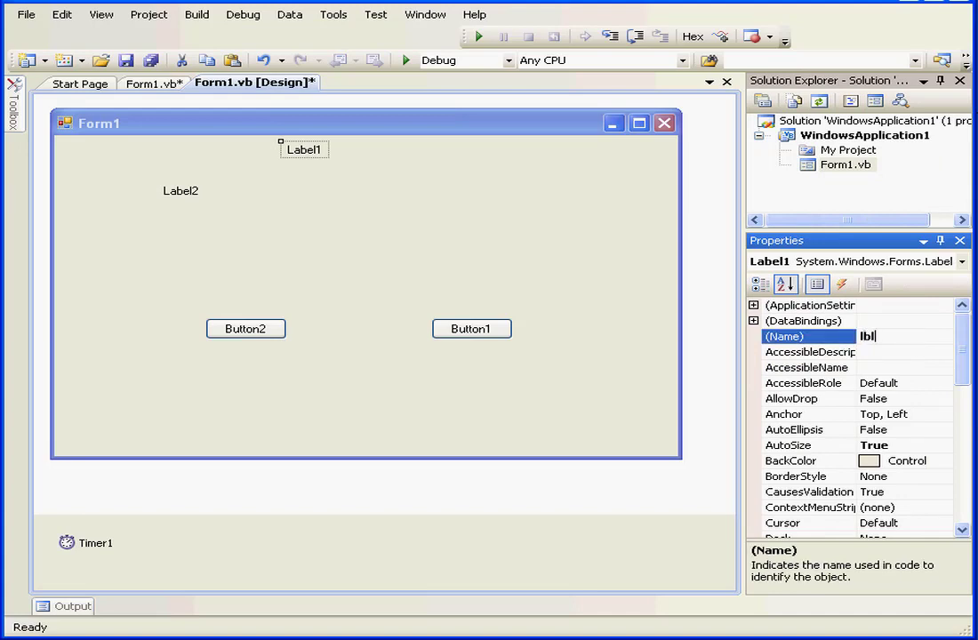
type("1")
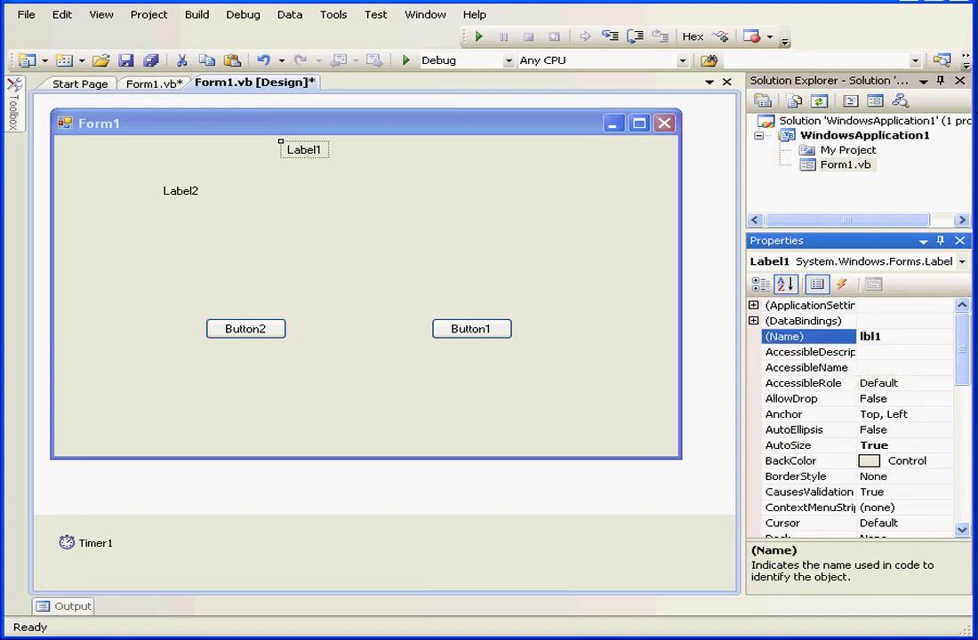
scroll("down", 3)
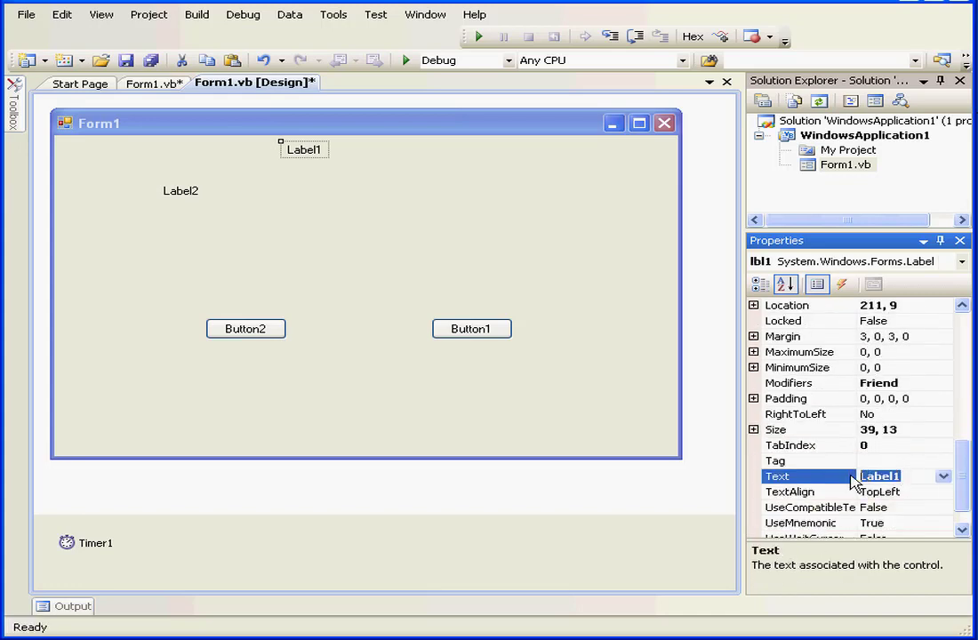
type("A")
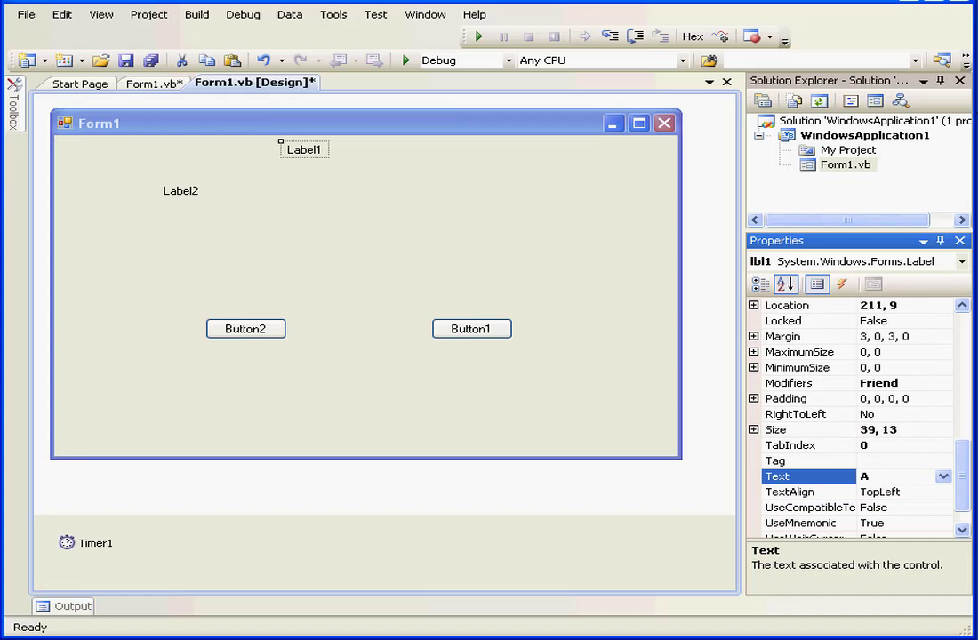
type("qui")
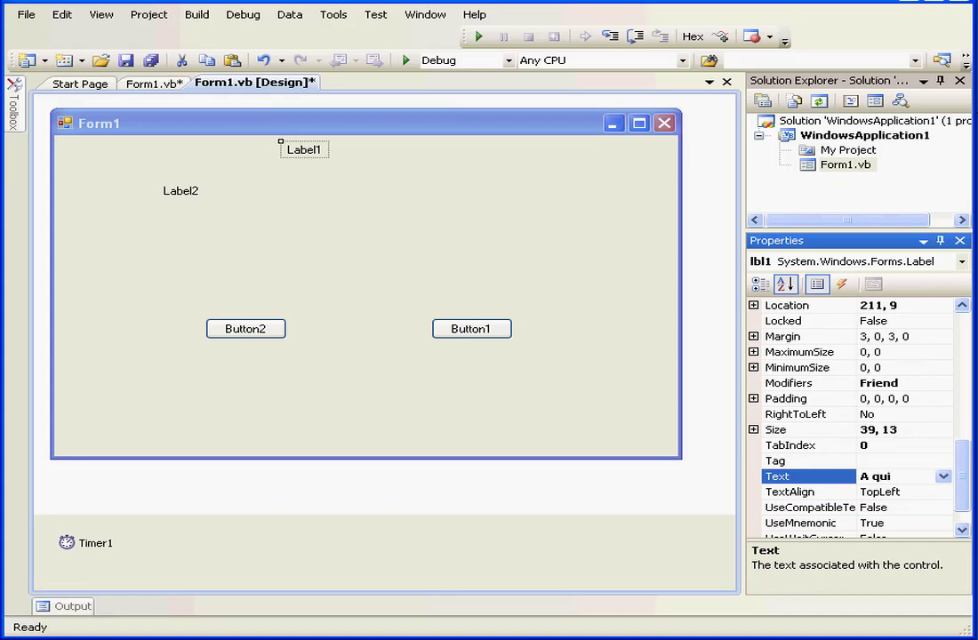
type("z")
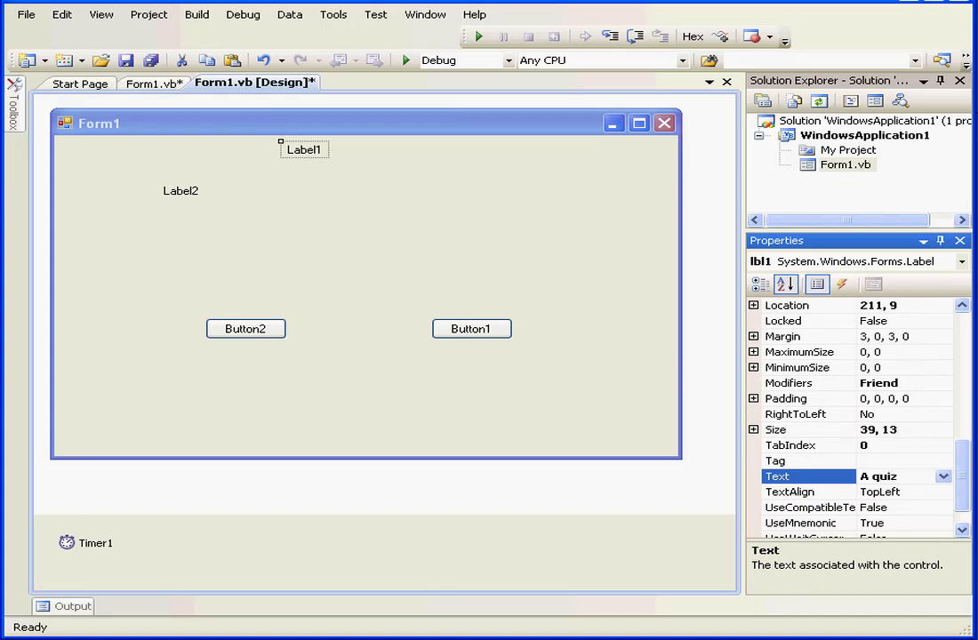
type("!")
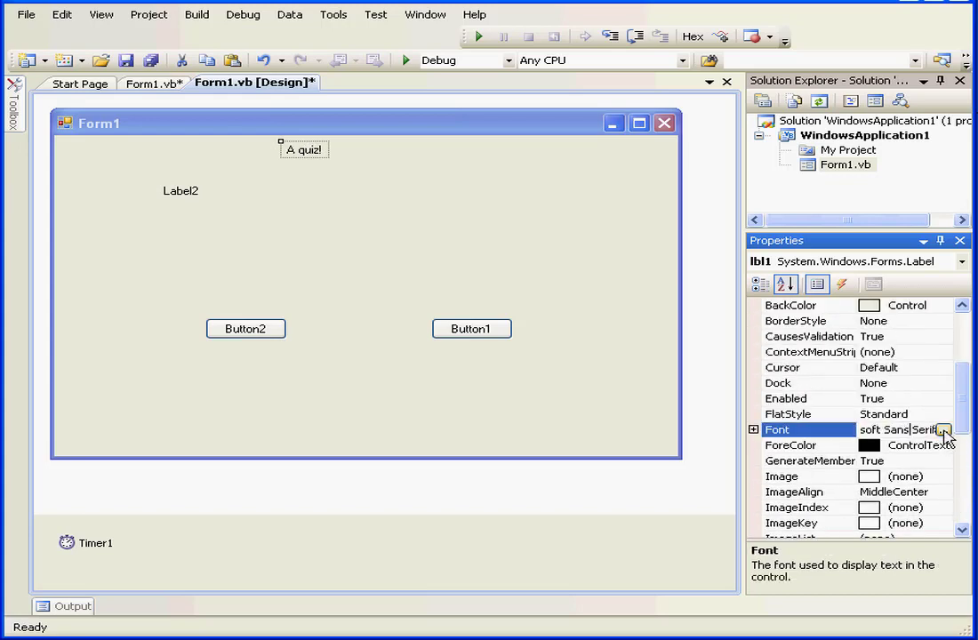
Make the title label's font bold and larger.
left_click(943, 430)
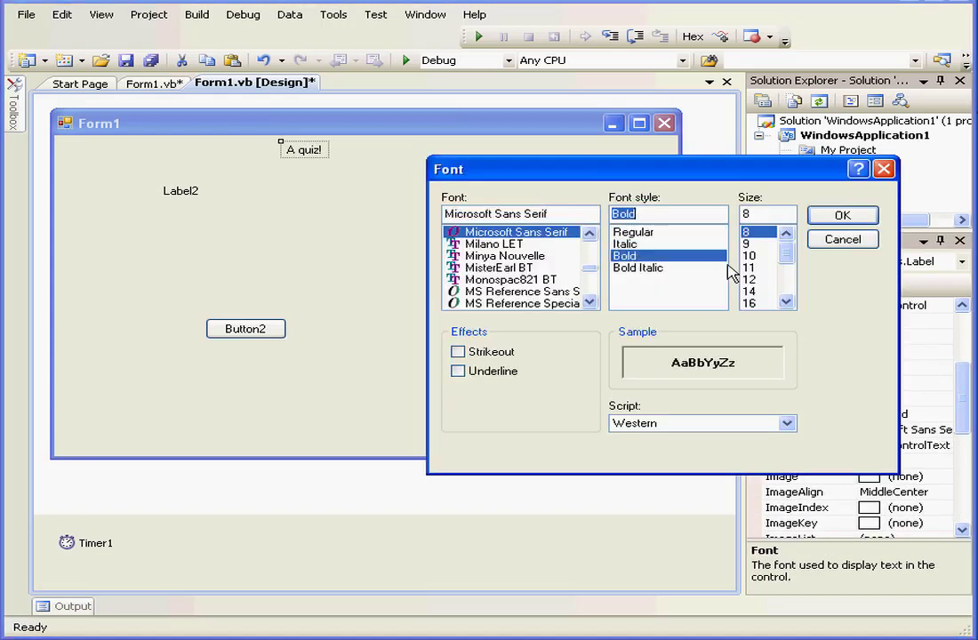
left_click(841, 215)
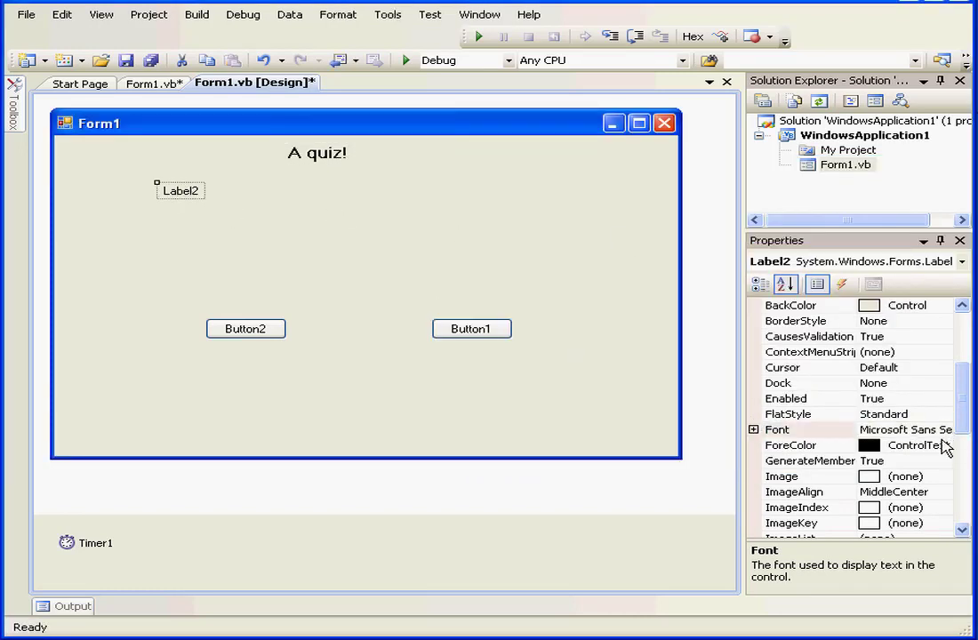
left_click(786, 283)
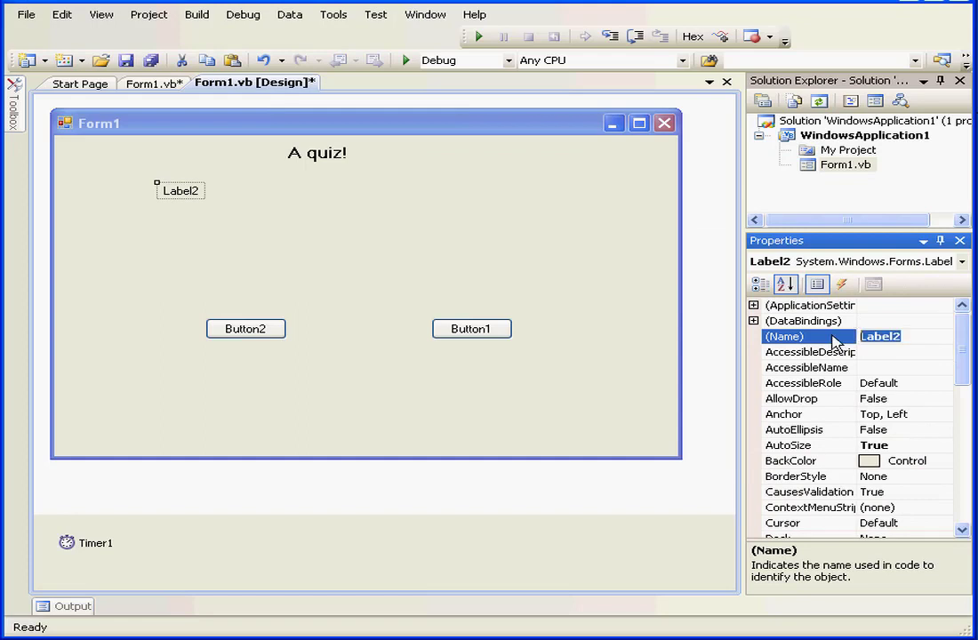
Rename Label2 to lbl2, set its text to 'Would you like a raise?', and centre it under the title.
type("lbl2")
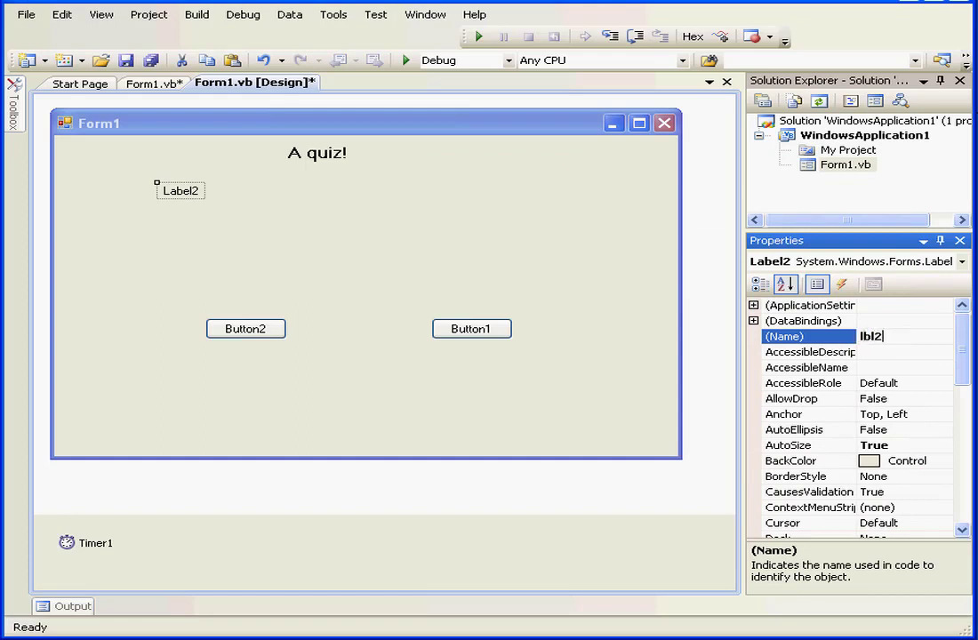
scroll("down", 3)
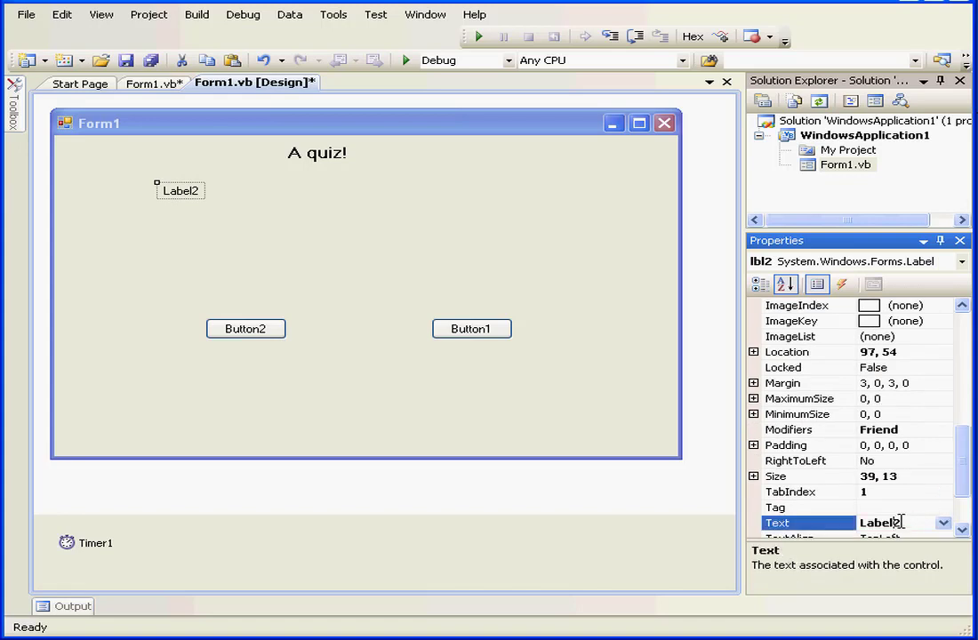
right_click(889, 523)
type("Would you like a raise?")
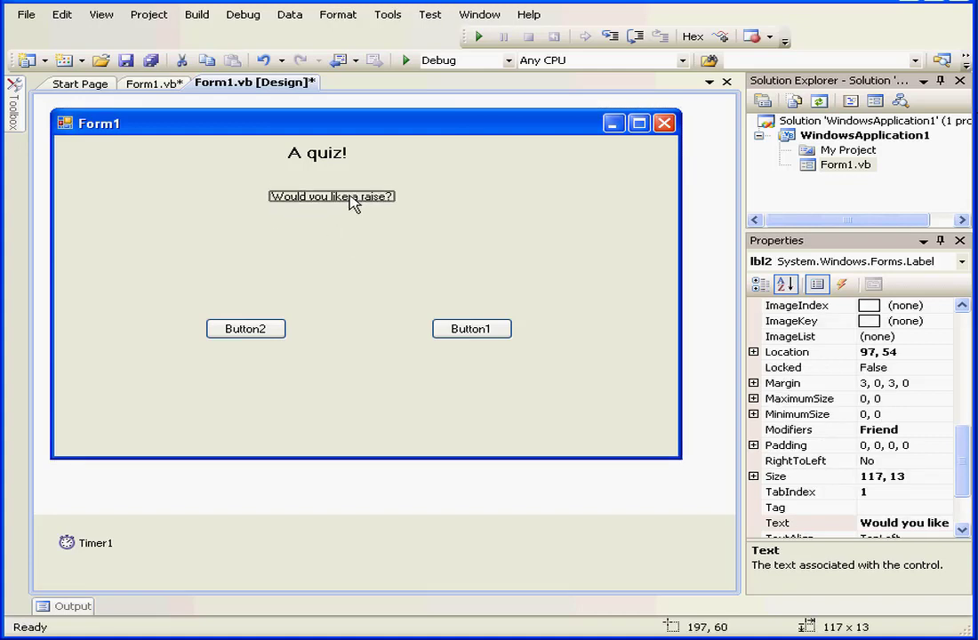
left_click_drag(331, 195, 325, 200)
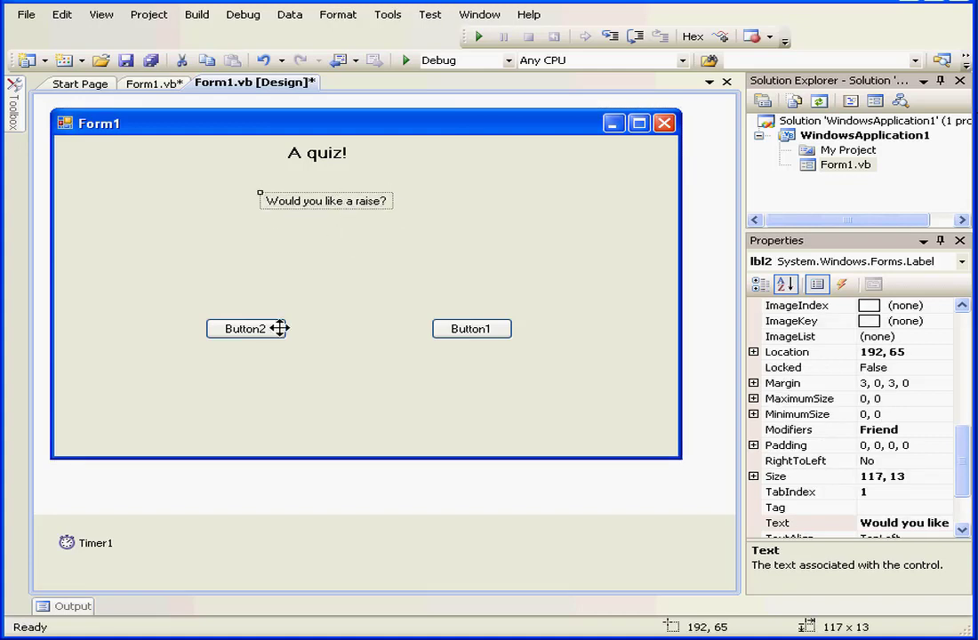
left_click(244, 329)
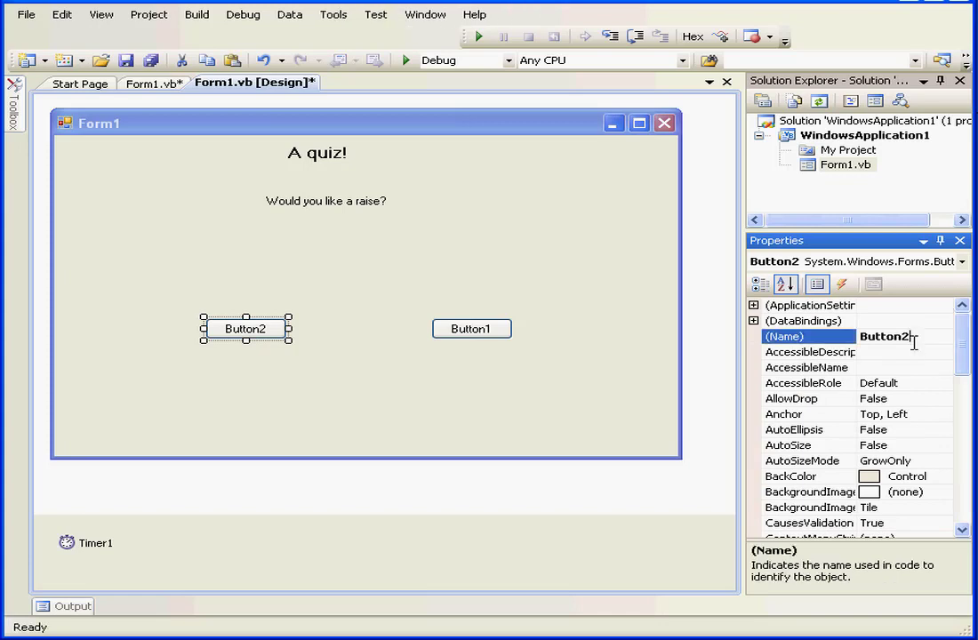
Name the left button btnYes and set its caption to Yes.
type("btnYes")
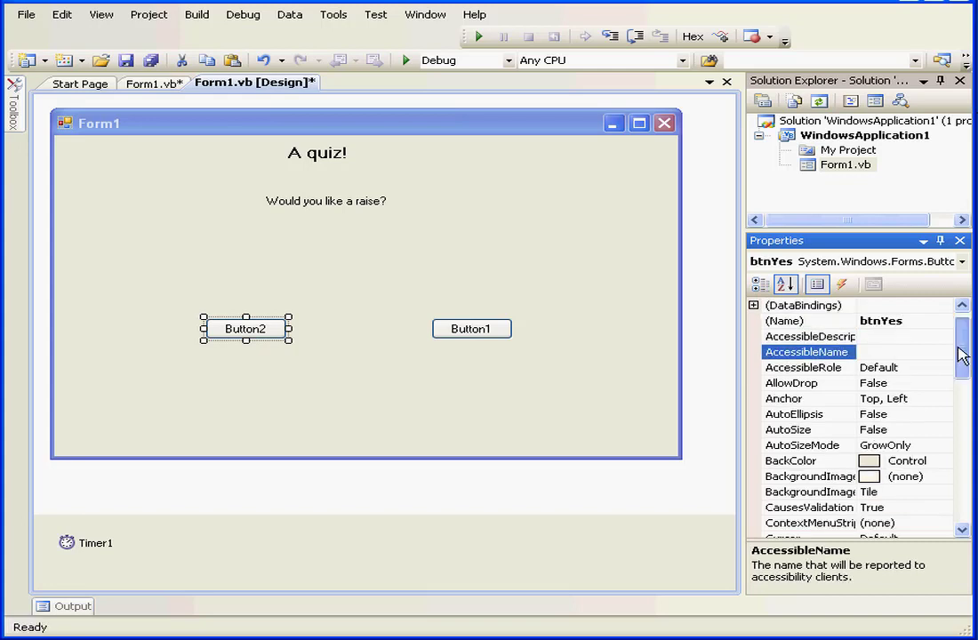
scroll("down", 3)
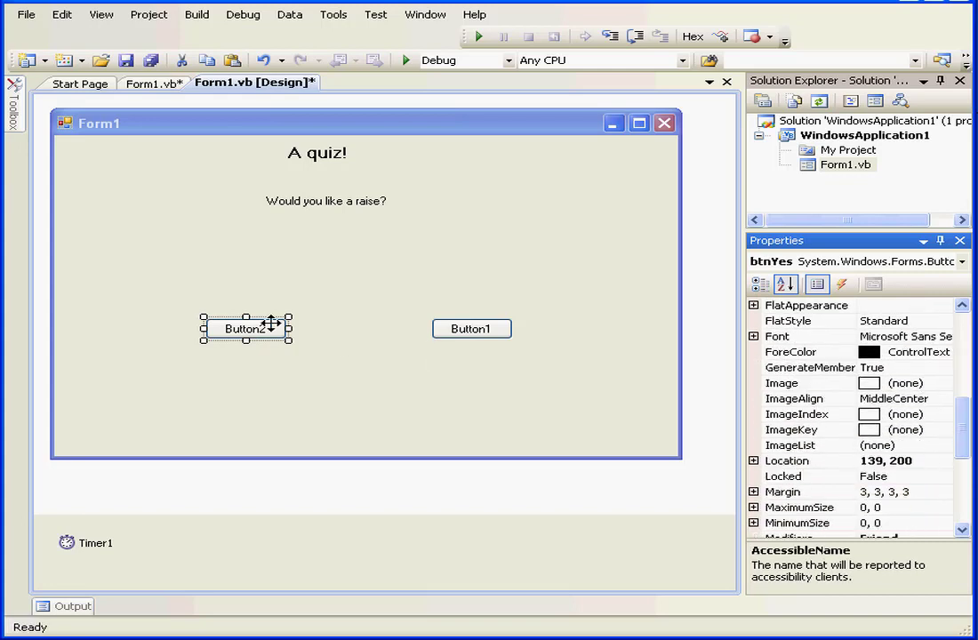
scroll("down", 3)
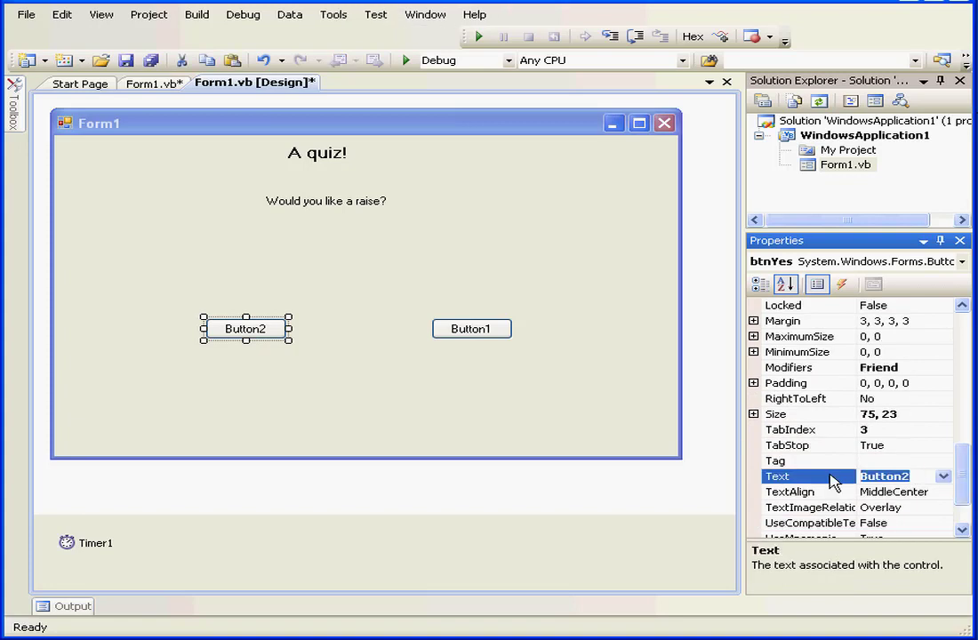
type("Yesy")
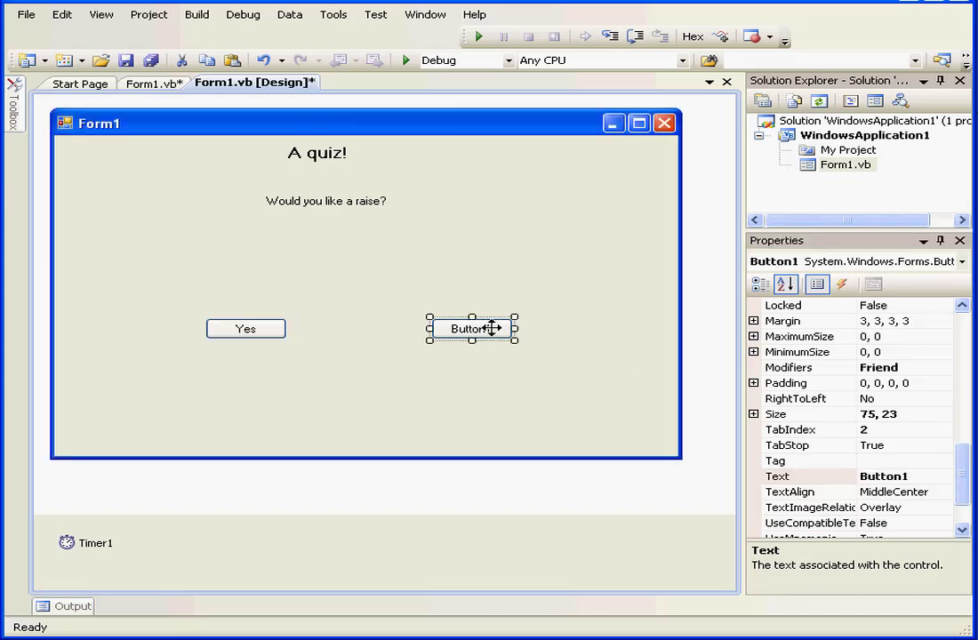
Set the right button's caption to No and its name to btnNo.
left_click(805, 475)
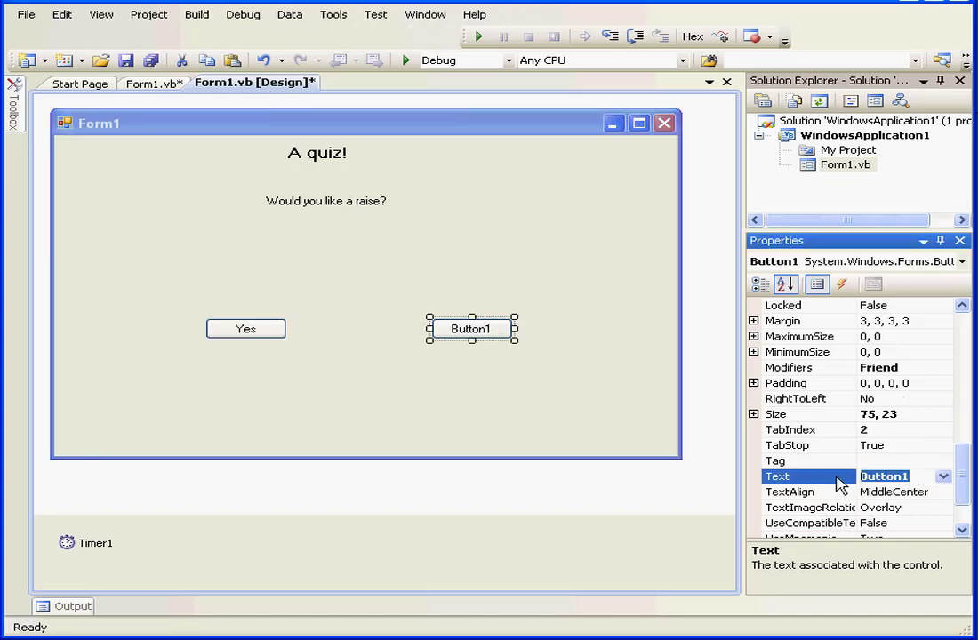
type("No")
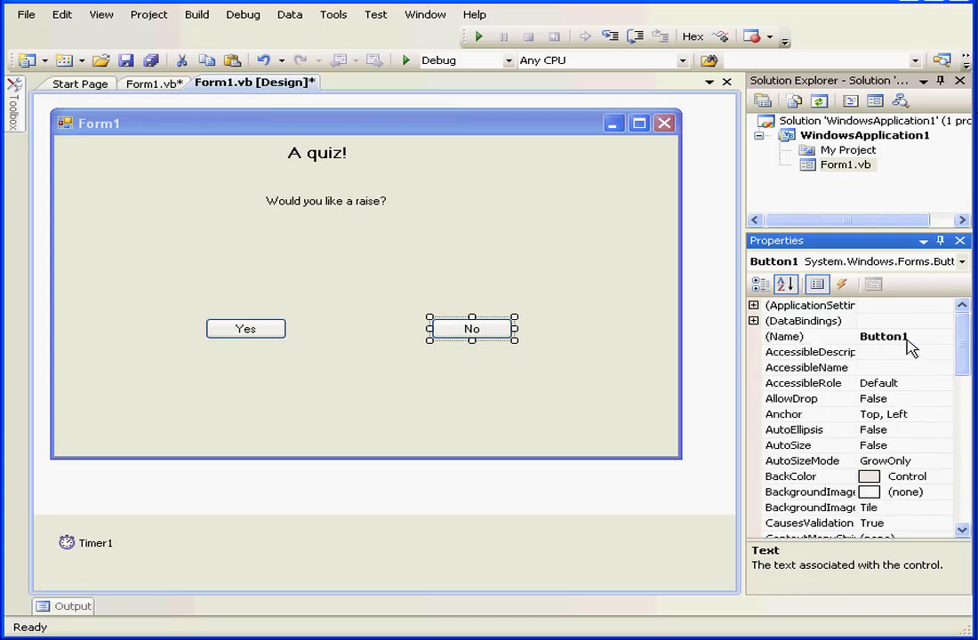
left_click(801, 336)
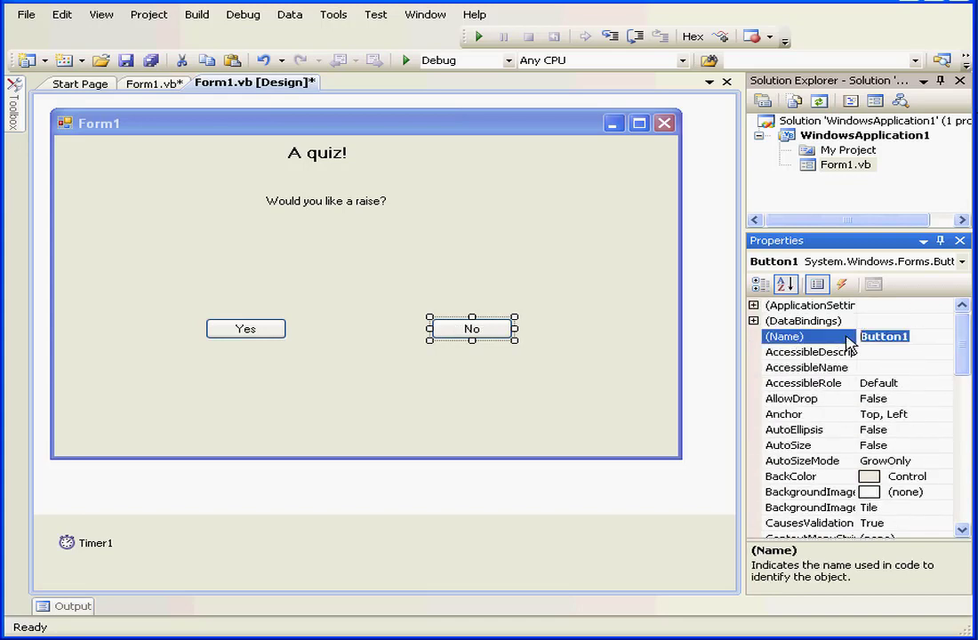
type("btnNo")
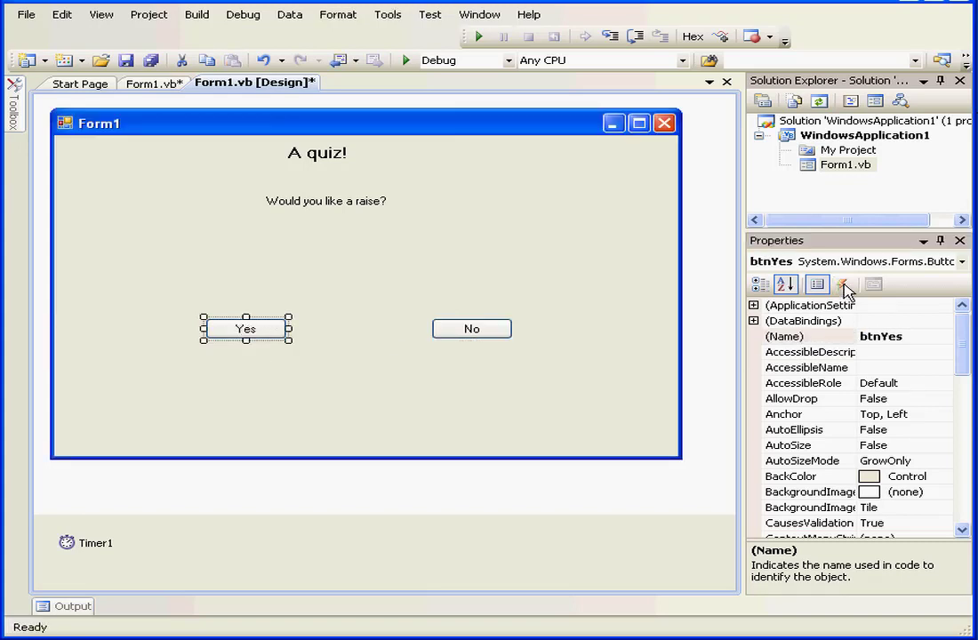
Generate an empty btnYes_MouseEnter handler from the Properties Events list.
left_click(842, 283)
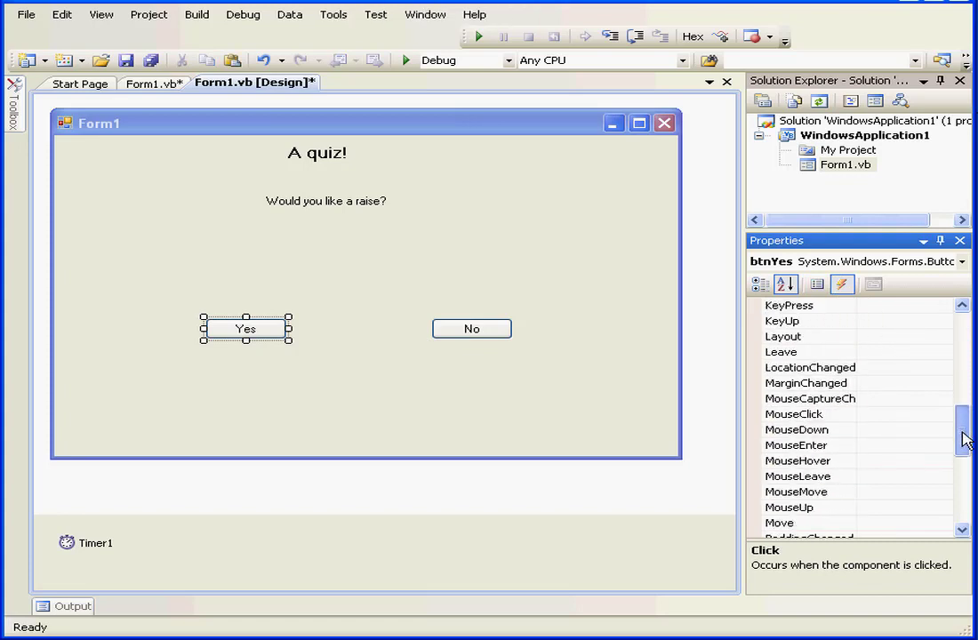
double_click(796, 445)
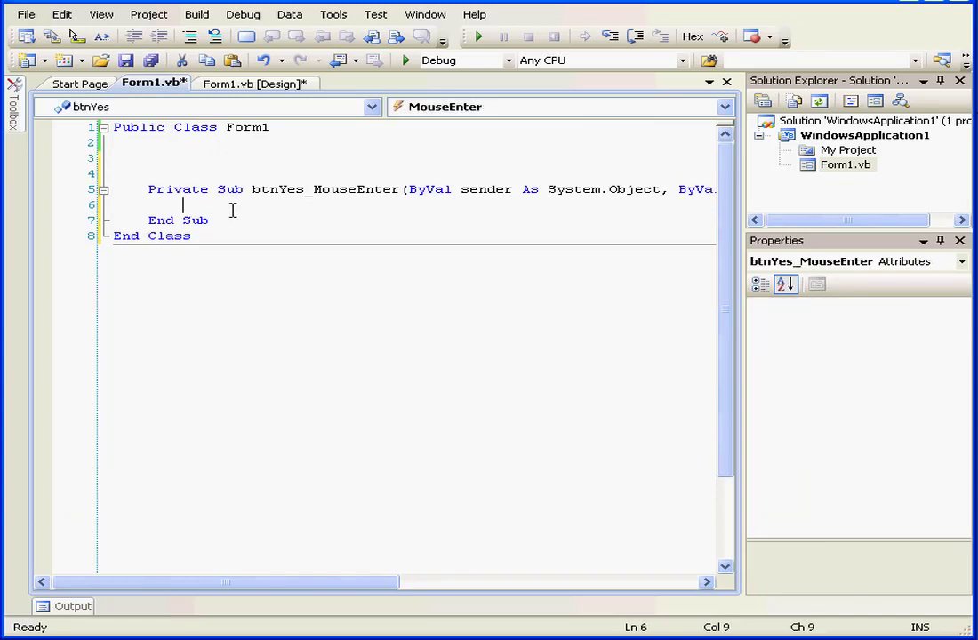
Declare Dim MyVar As Integer in btnYes_MouseEnter.
type("Dim My")
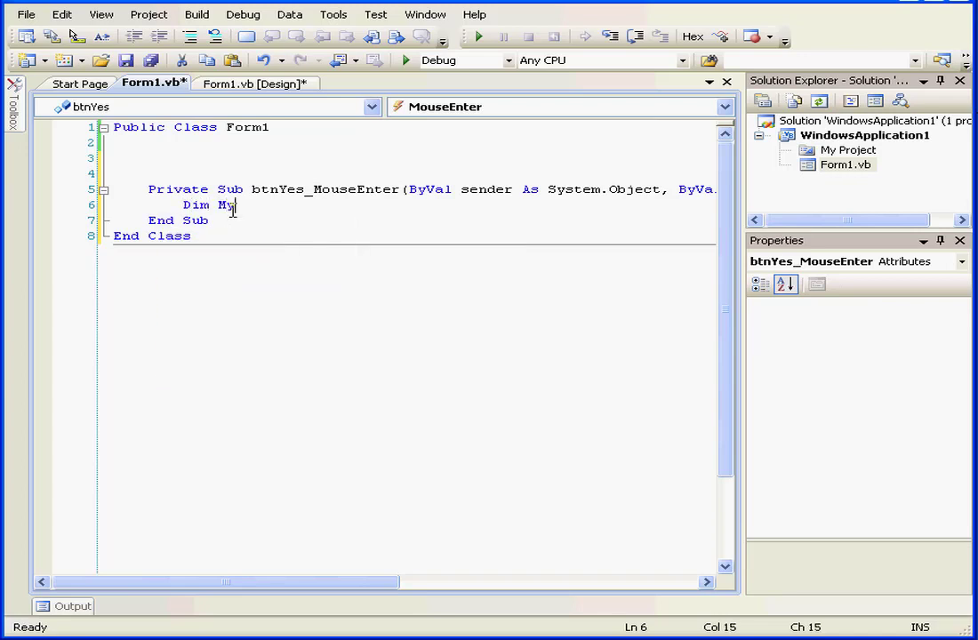
type("Var i")
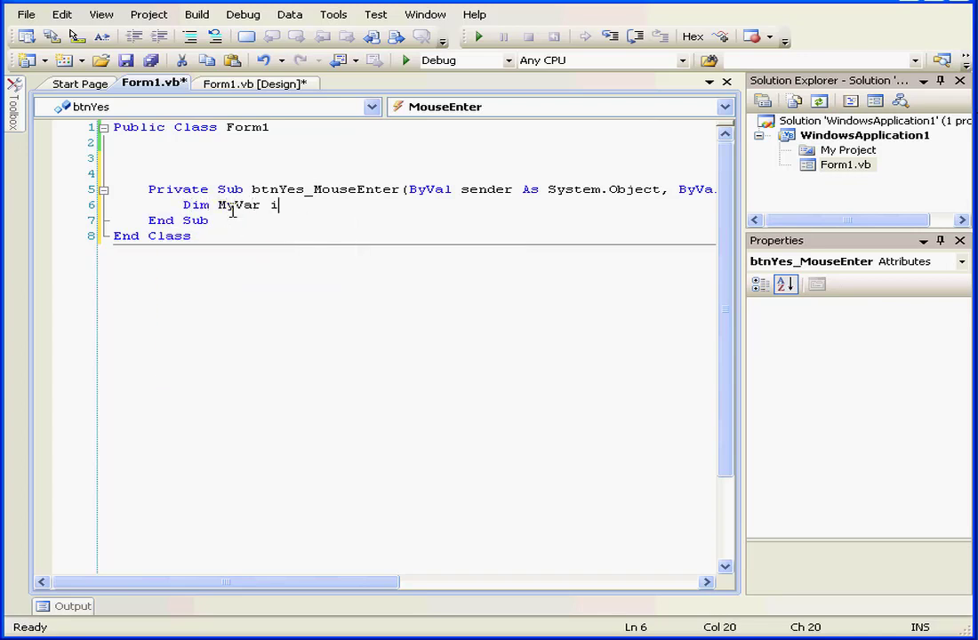
key("backspace")
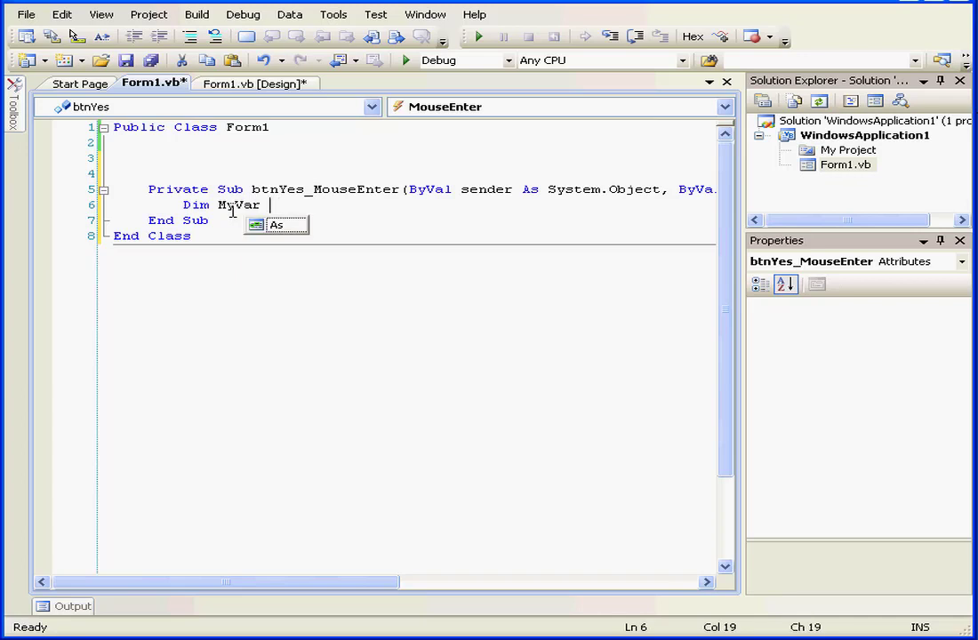
type("As")
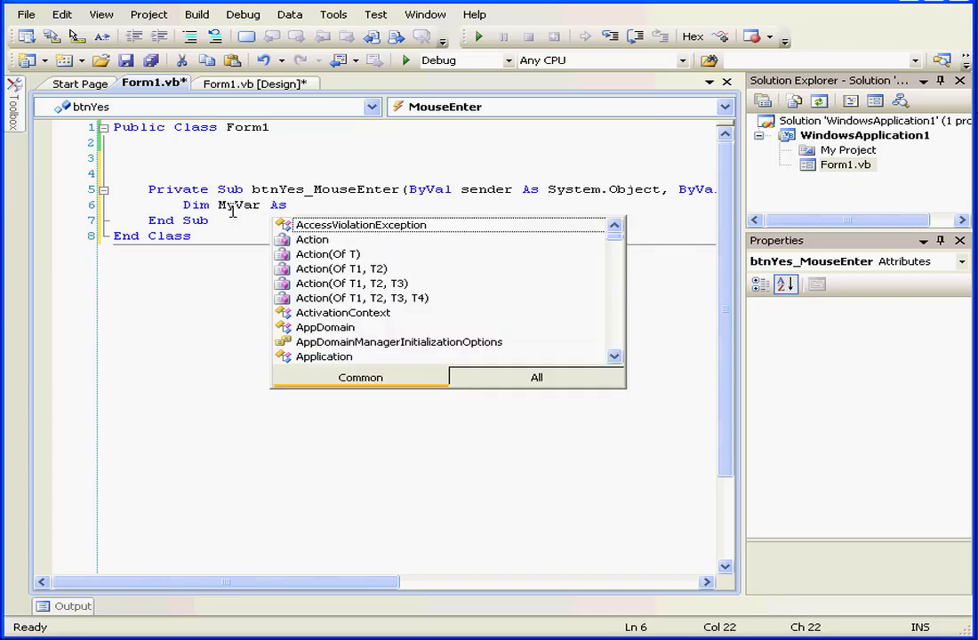
type("integer")
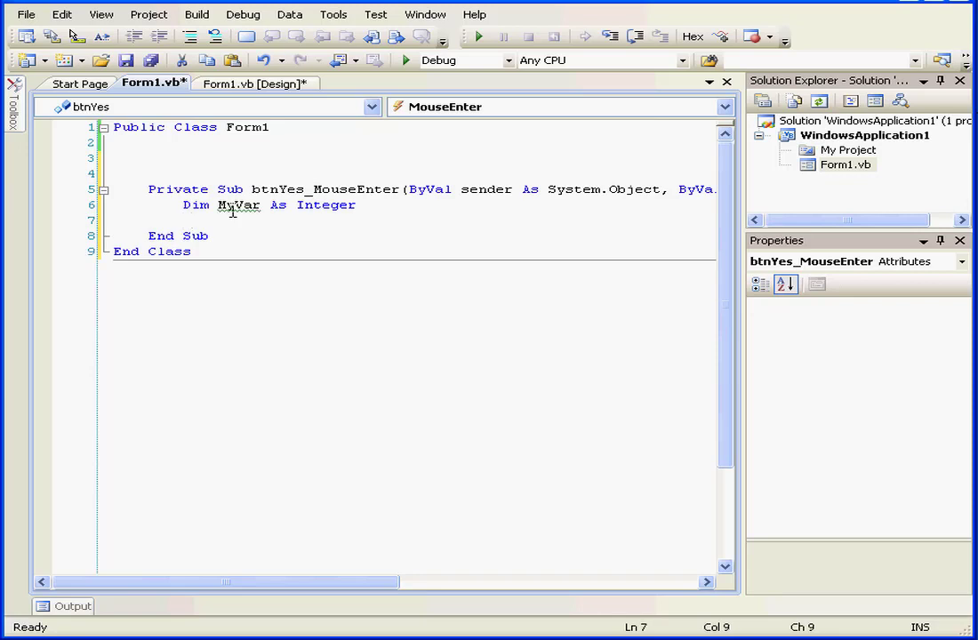
Assign MyVar = Int(Rnd() * 10).
type("my")
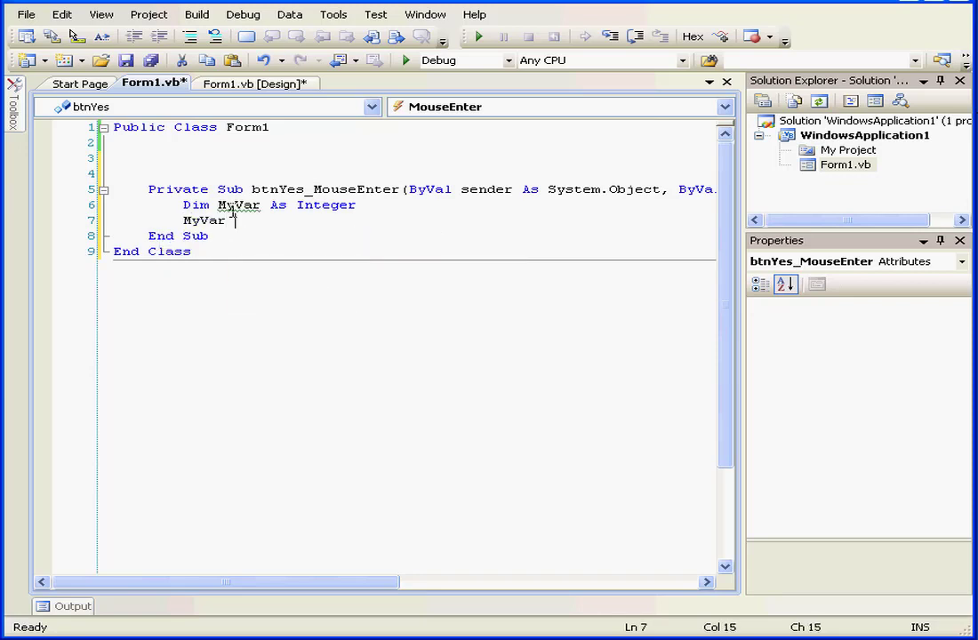
type("= Int(")
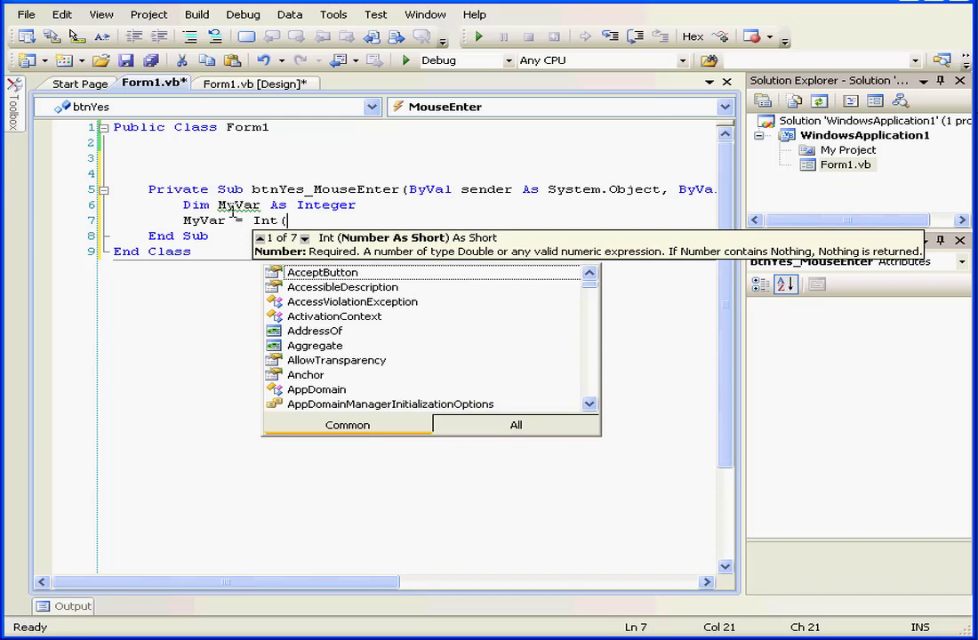
type("rn")
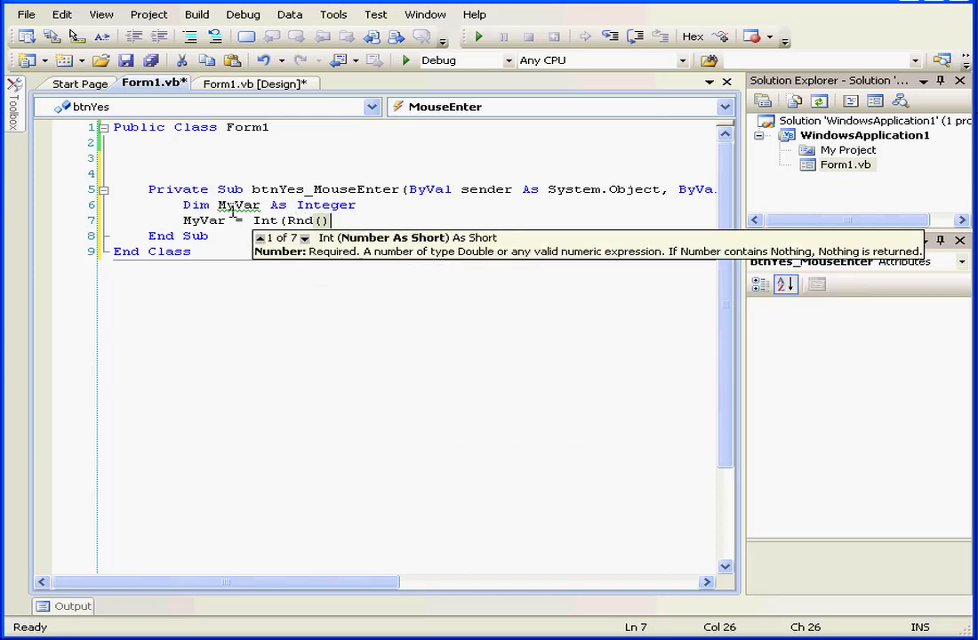
type("*")
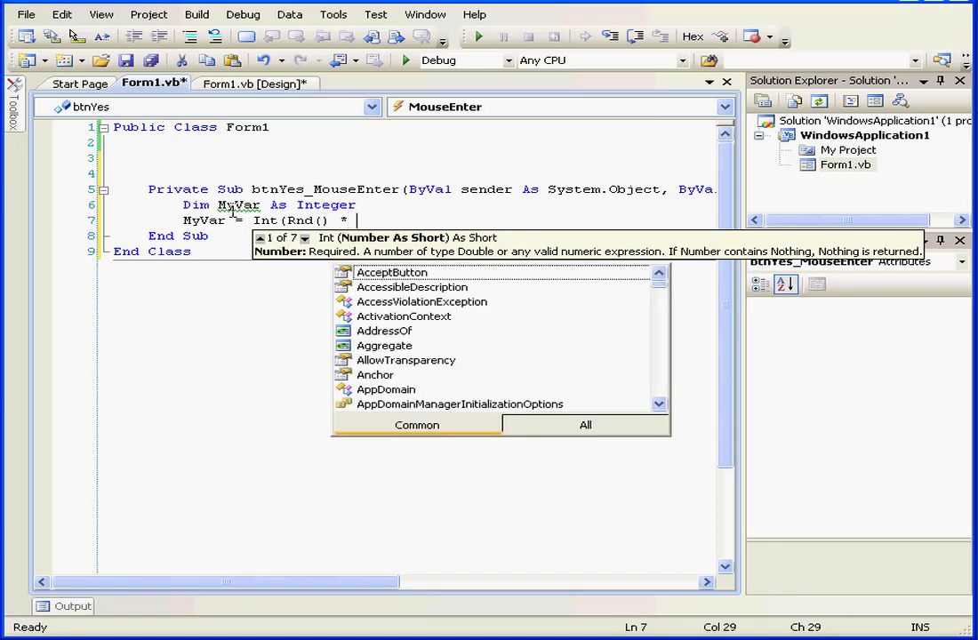
type("10)")
type("If m")
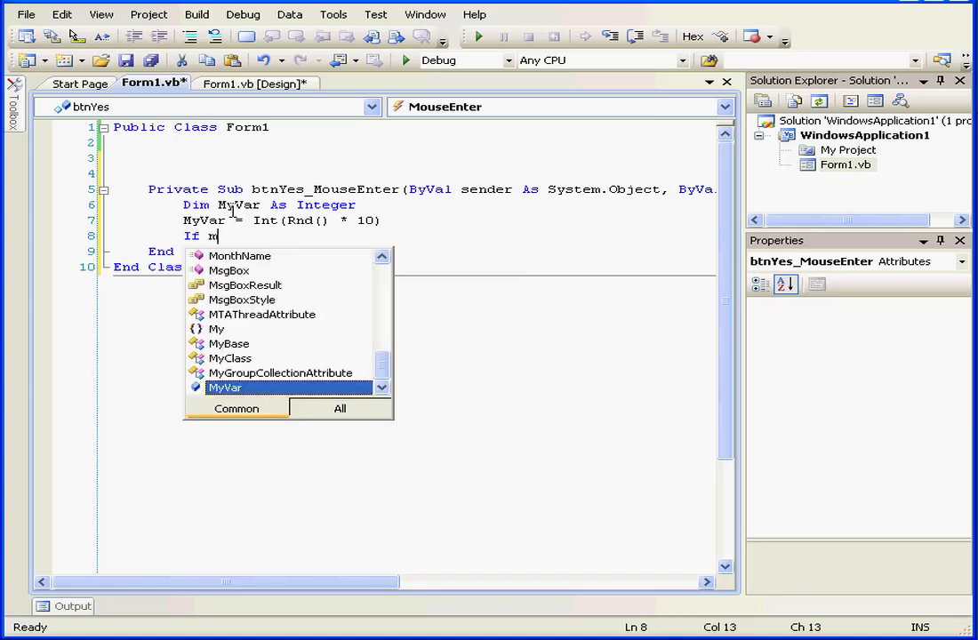
Add an If MyVar <= 5 Then block with an Else branch.
type("yvar")
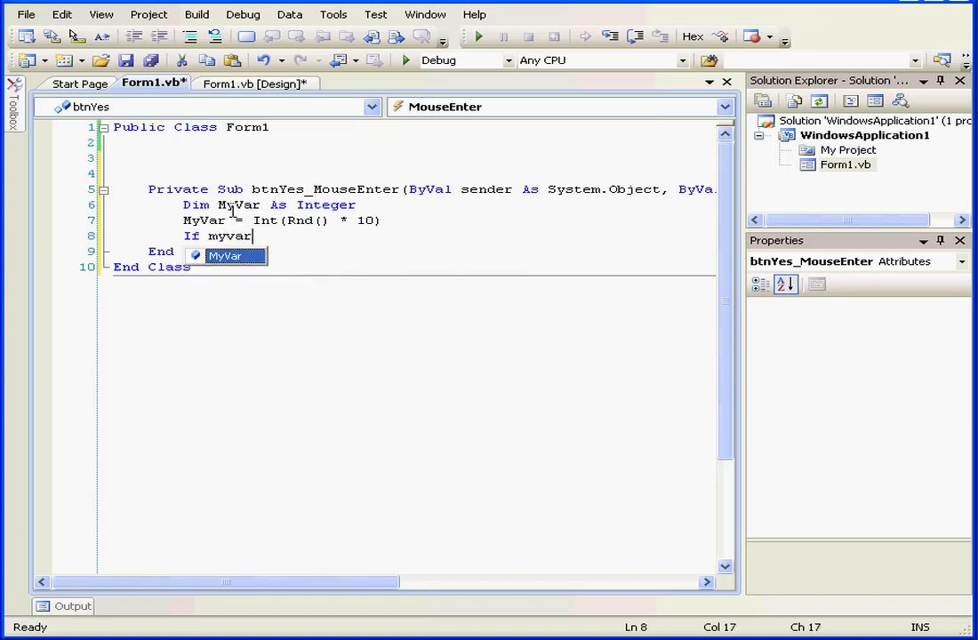
type("<")
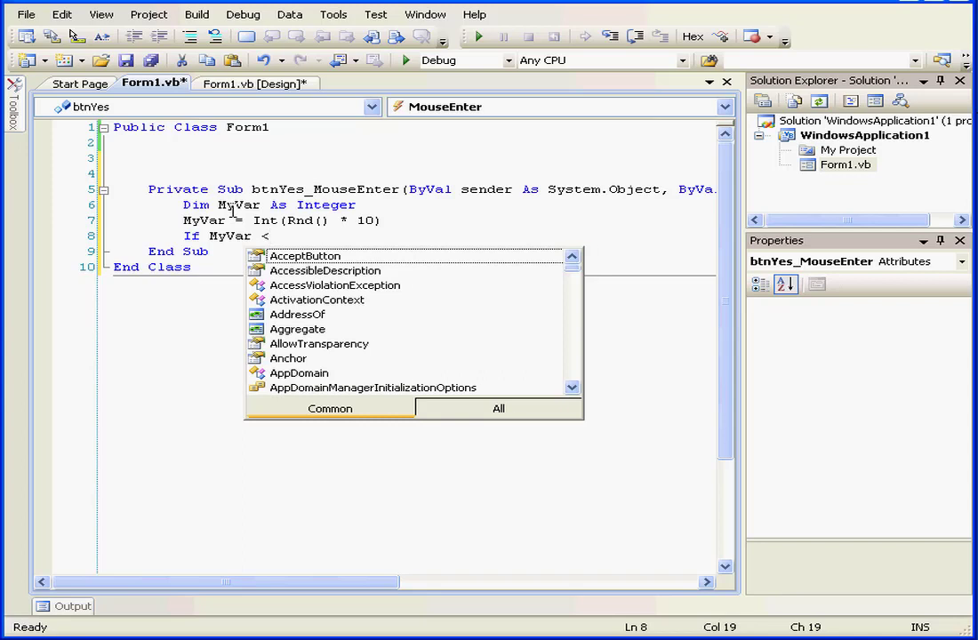
type("= 5 Then")
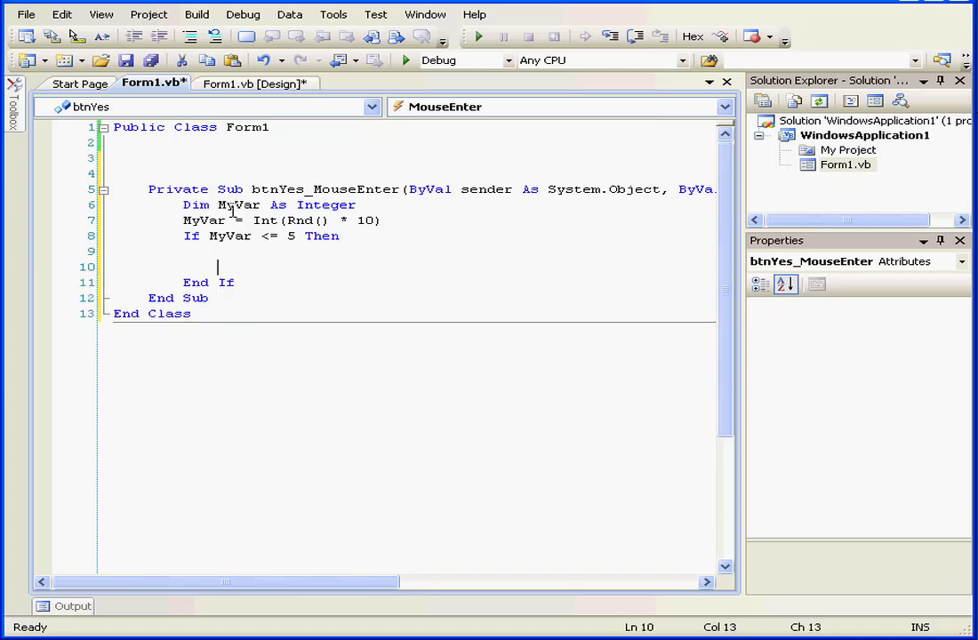
type("e")
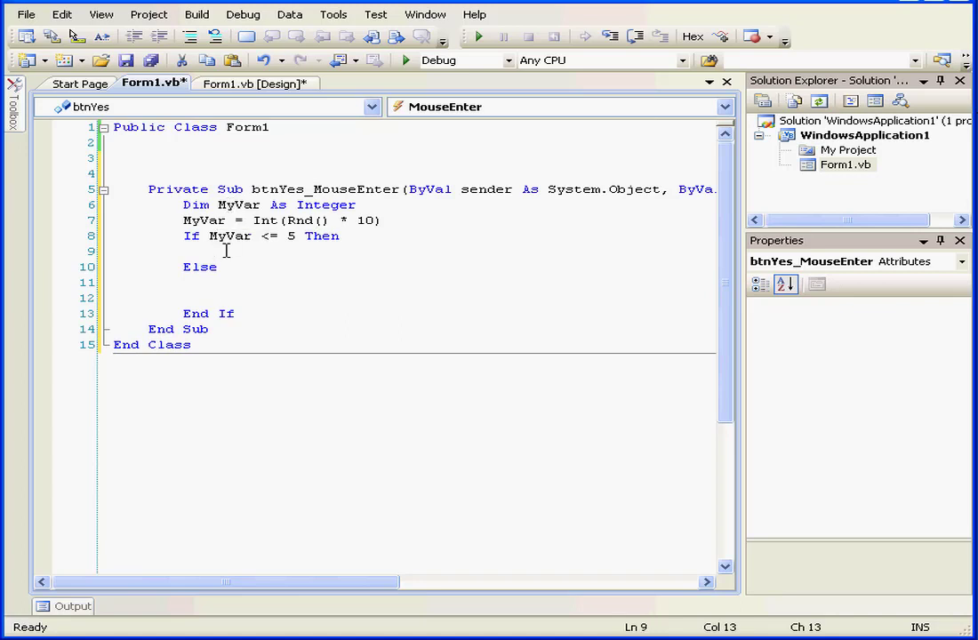
Begin the If branch with btnYes.Location = New Point(.
type("btn")
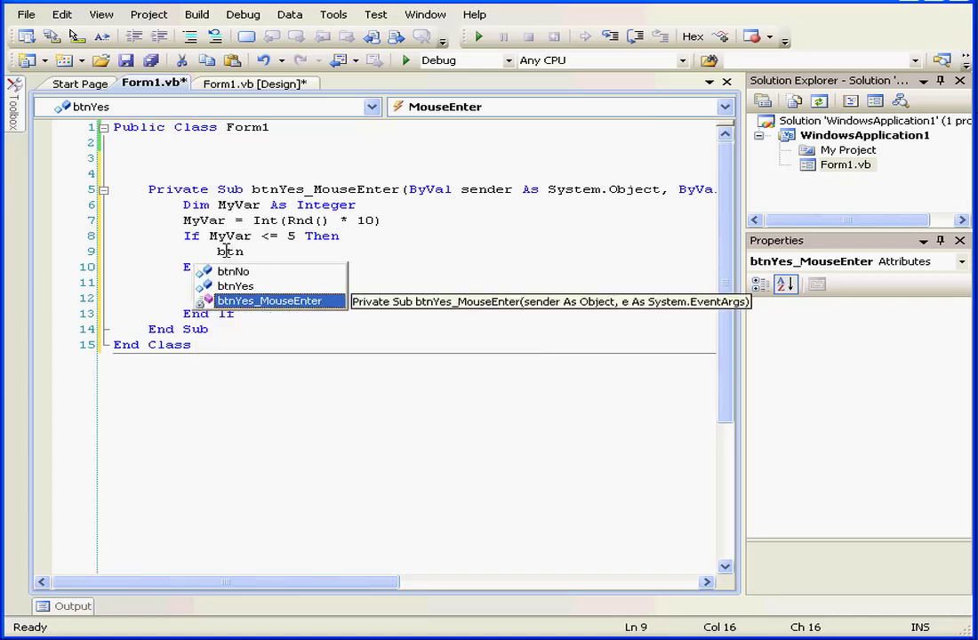
type("Yes")
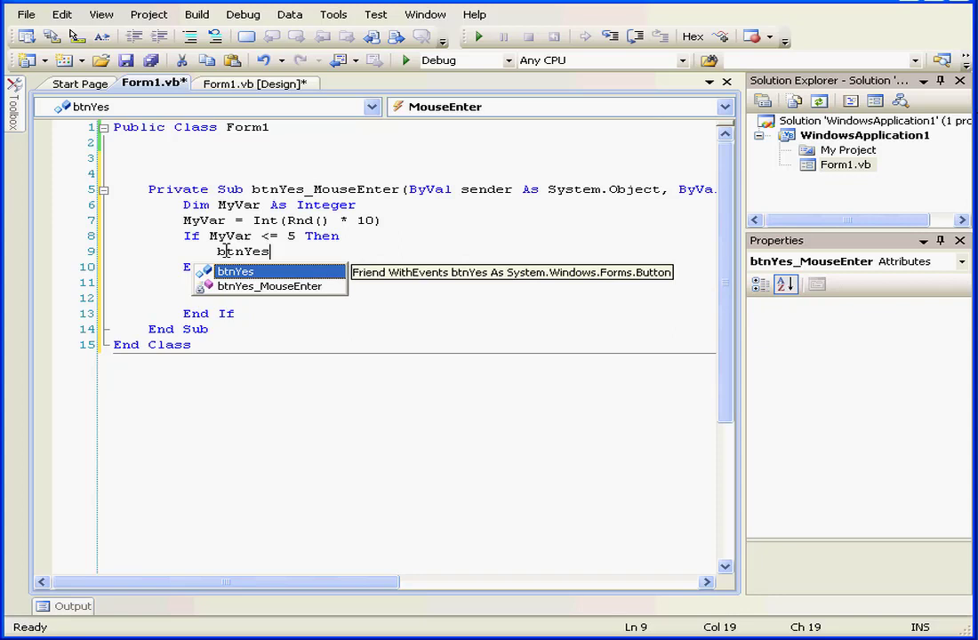
type(".Location =")
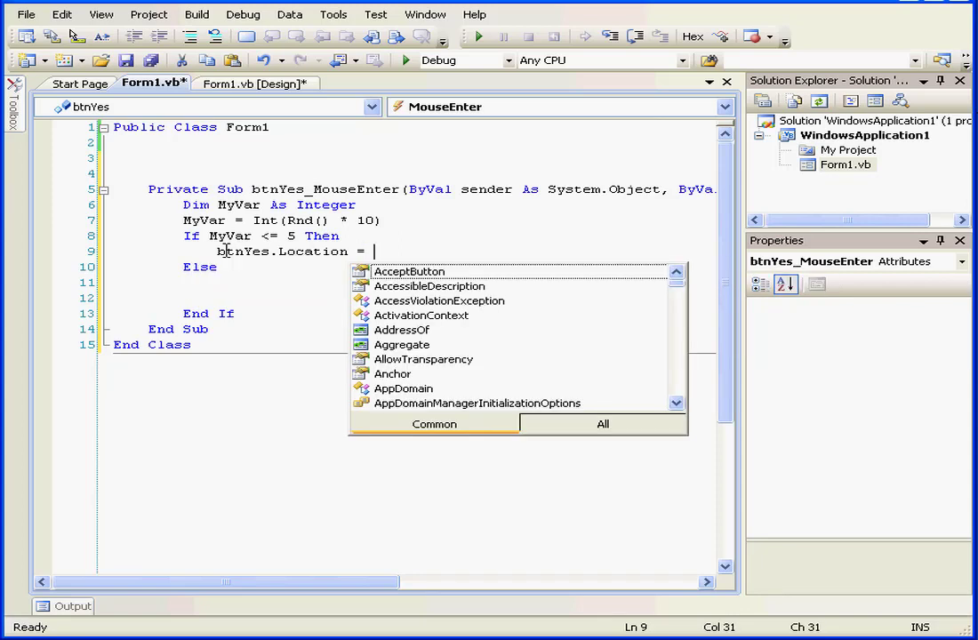
type("New")
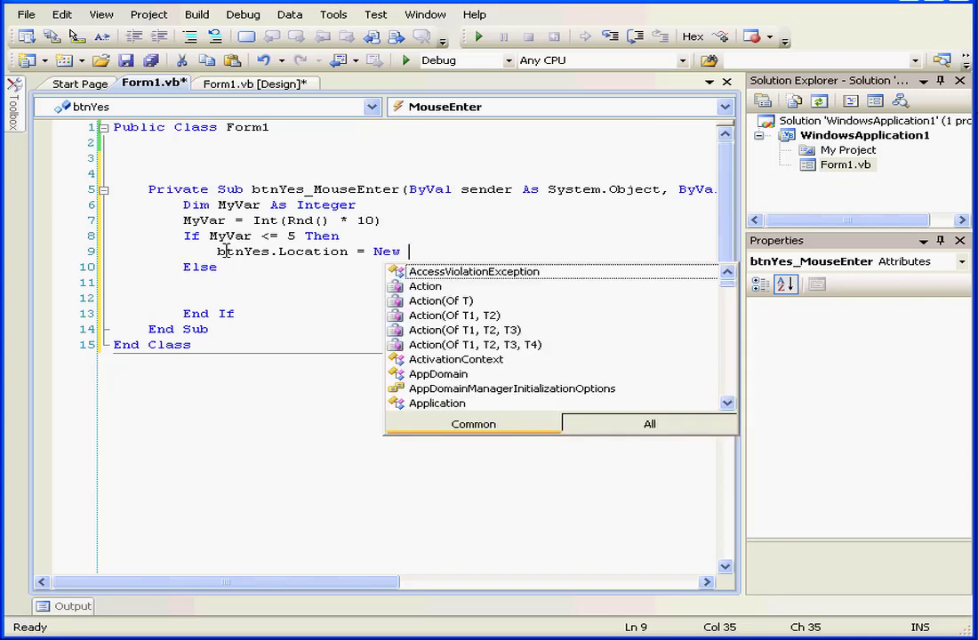
type("point")
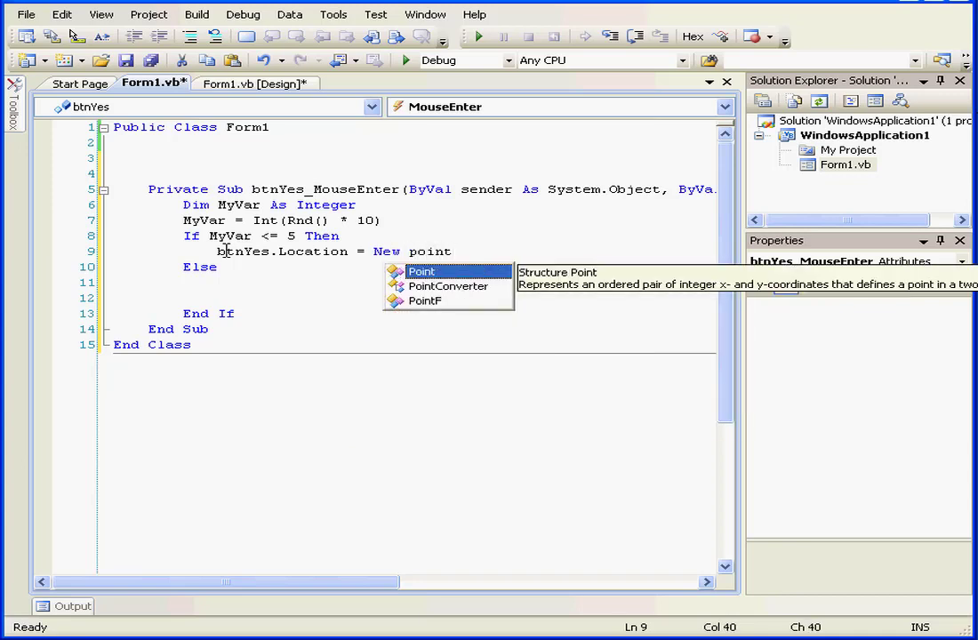
type("(")
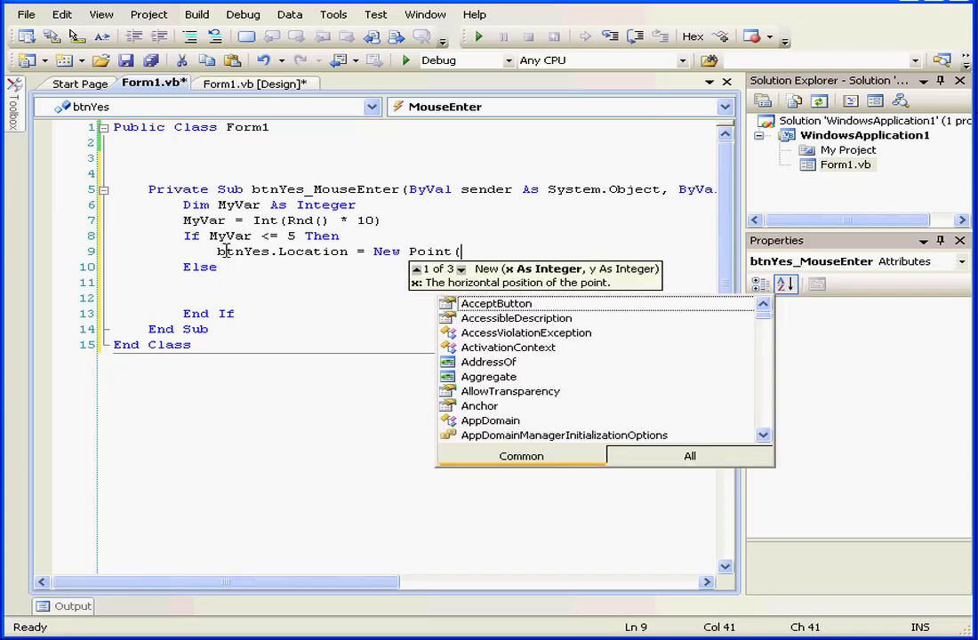
Enter btnYes.Location.X - 30 as the new X coordinate.
type("btny")
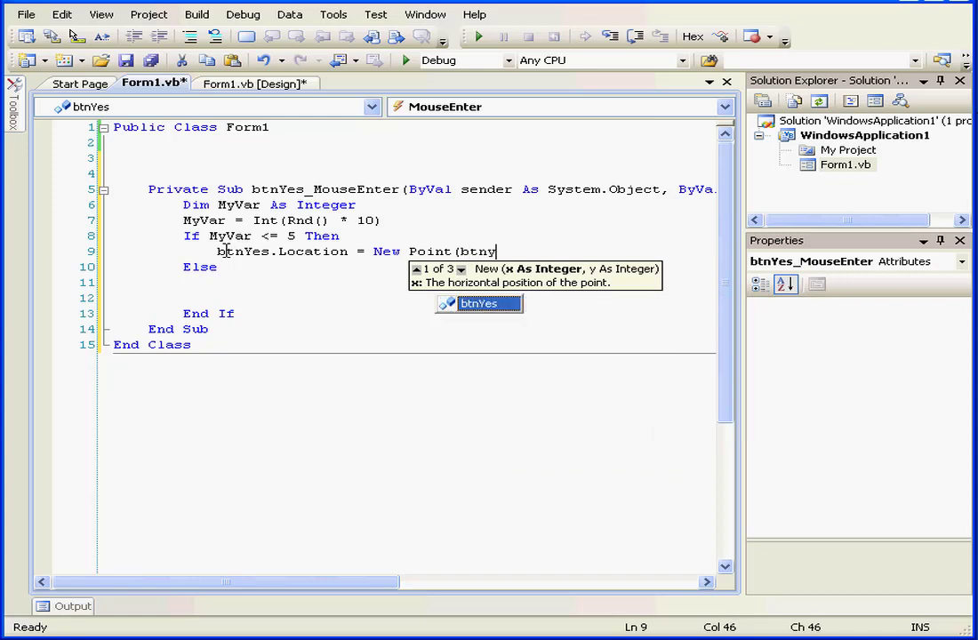
type("es")
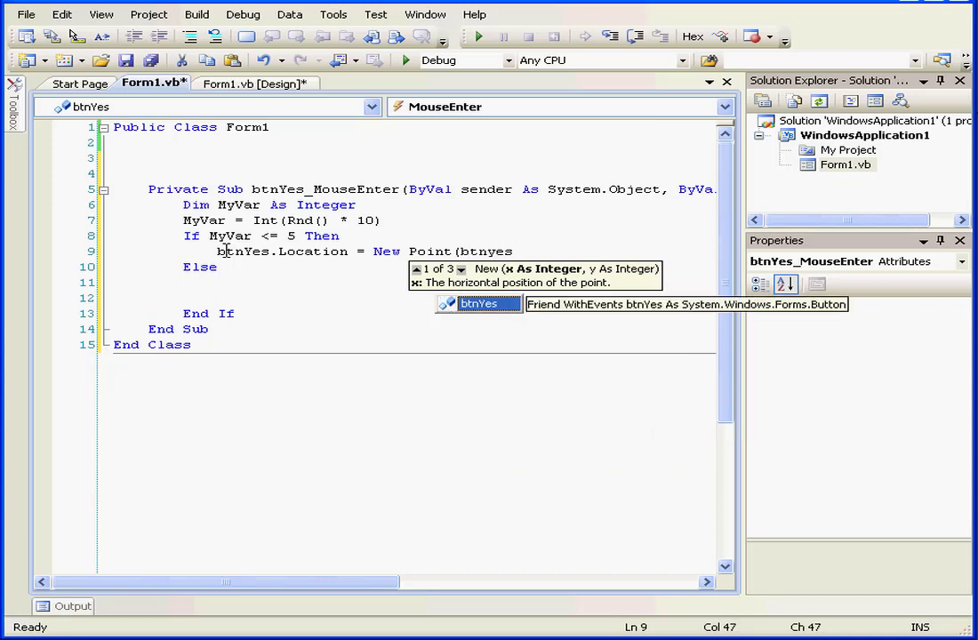
type(".l")
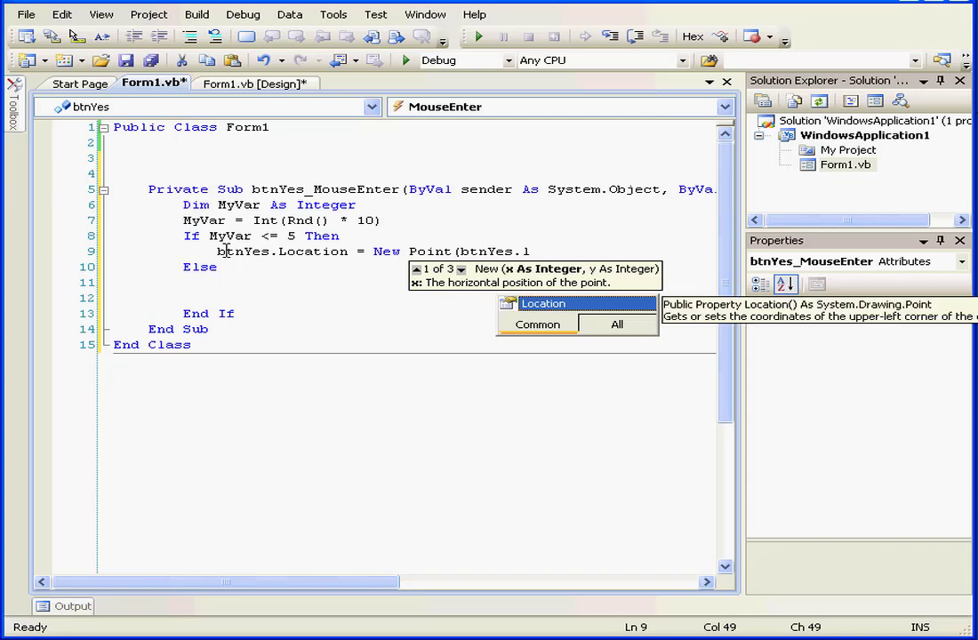
type(".")
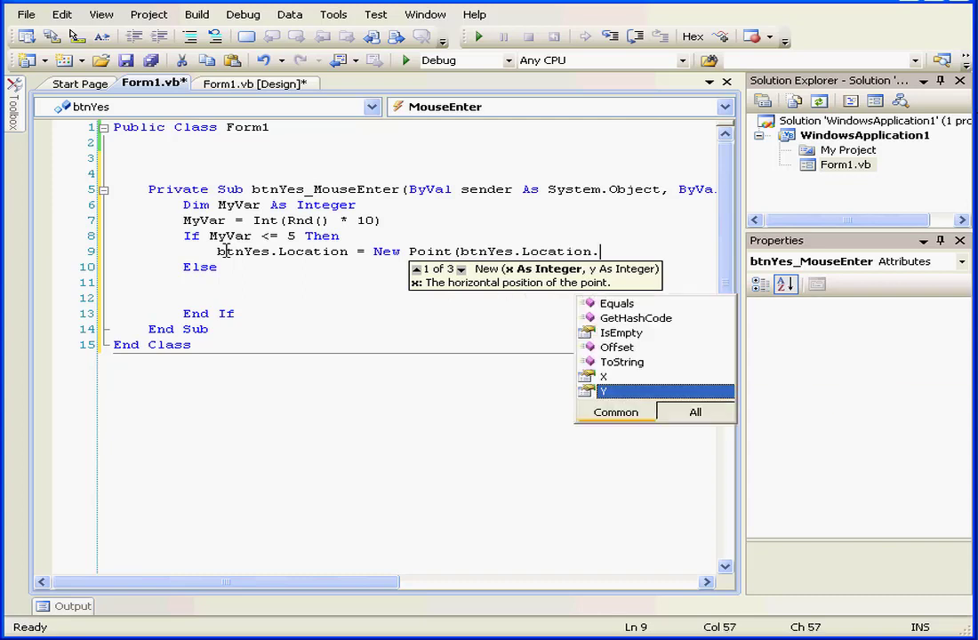
type("X")
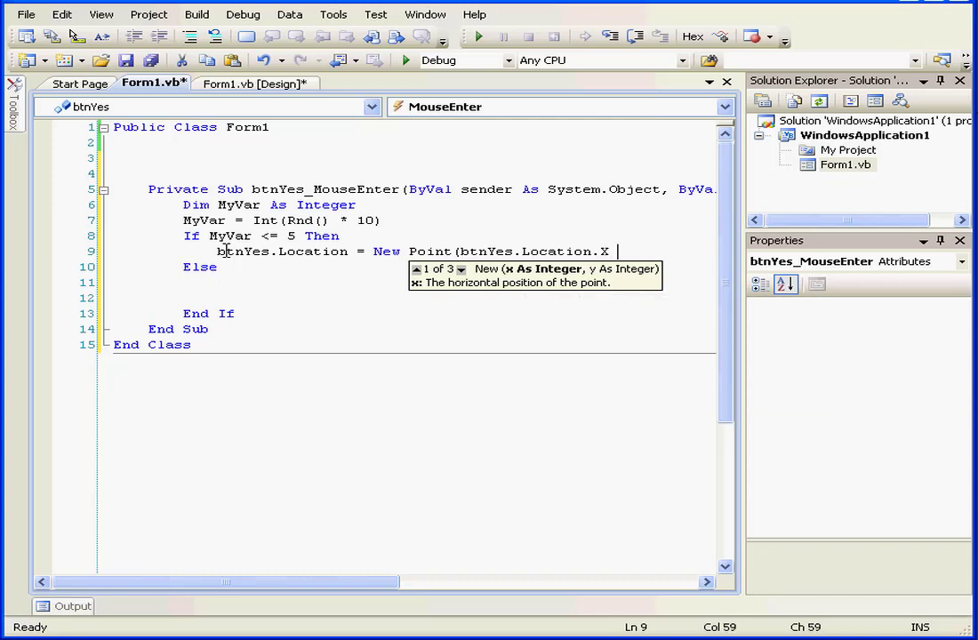
type("-")
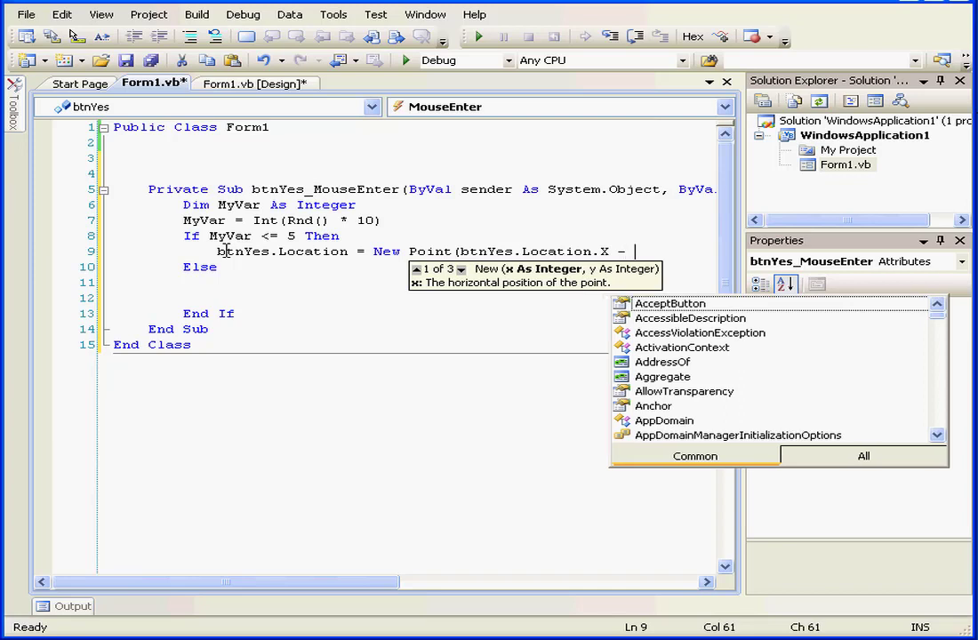
type("30, _")
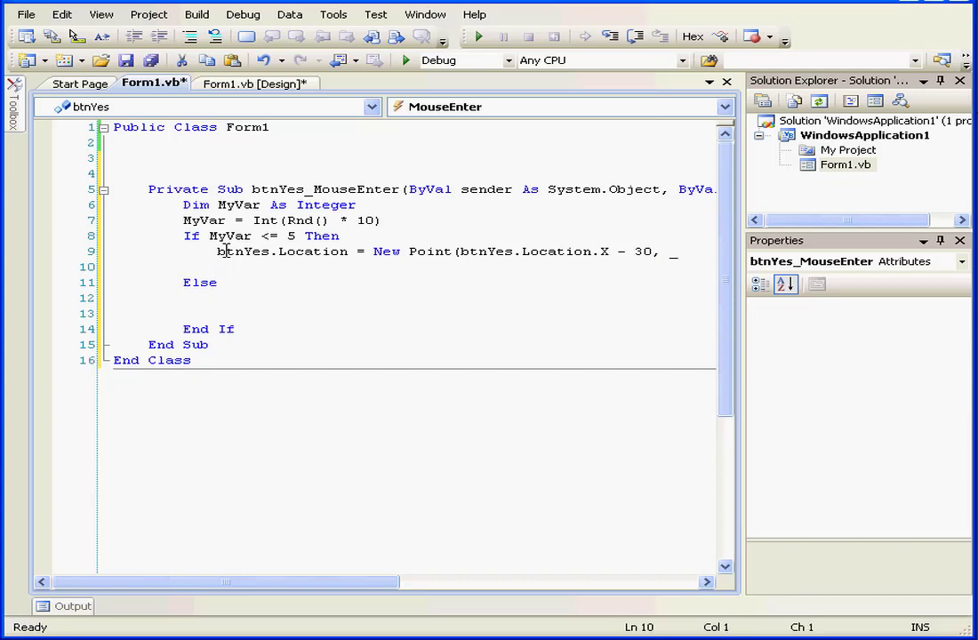
Enter btnYes.Location.Y - 30 as the Y coordinate and close the statement.
type("btnye")
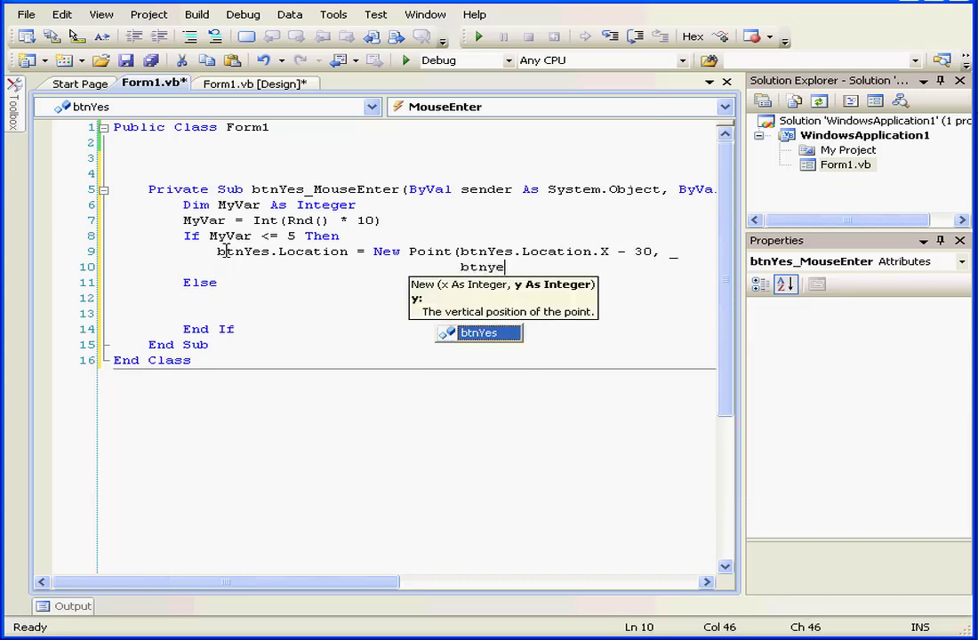
type(".")
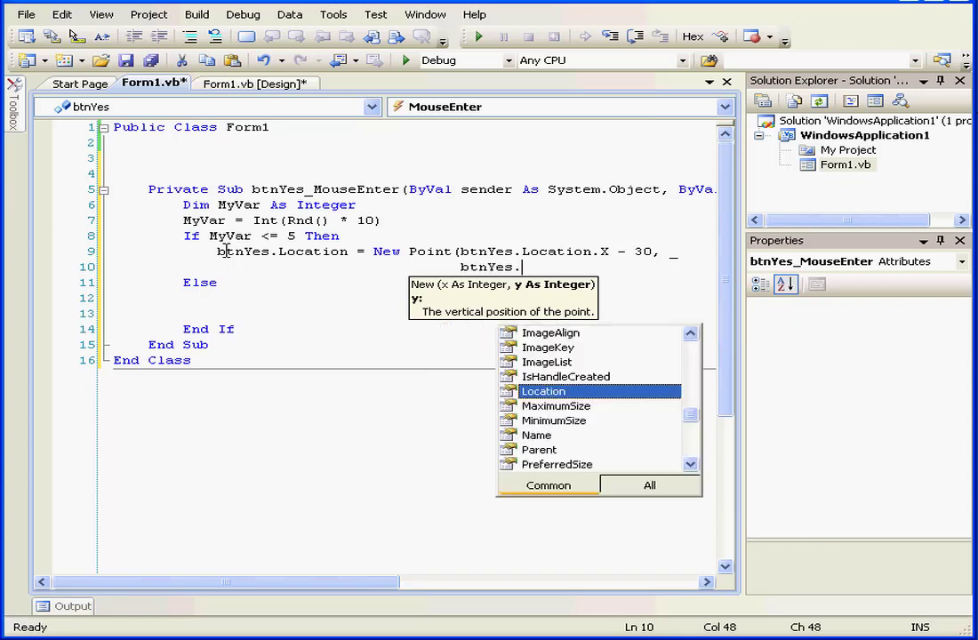
type("l")
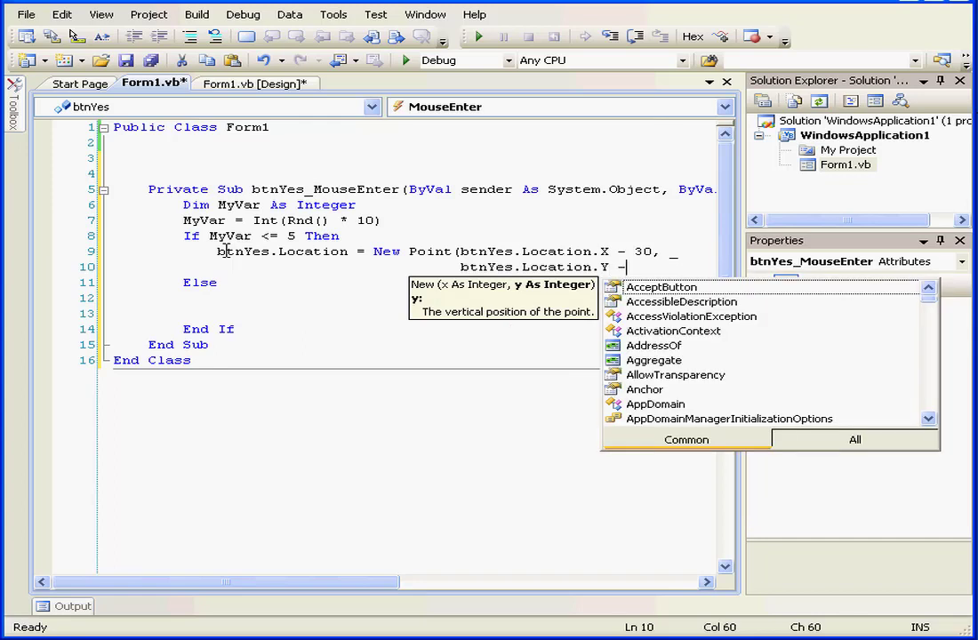
type("3")
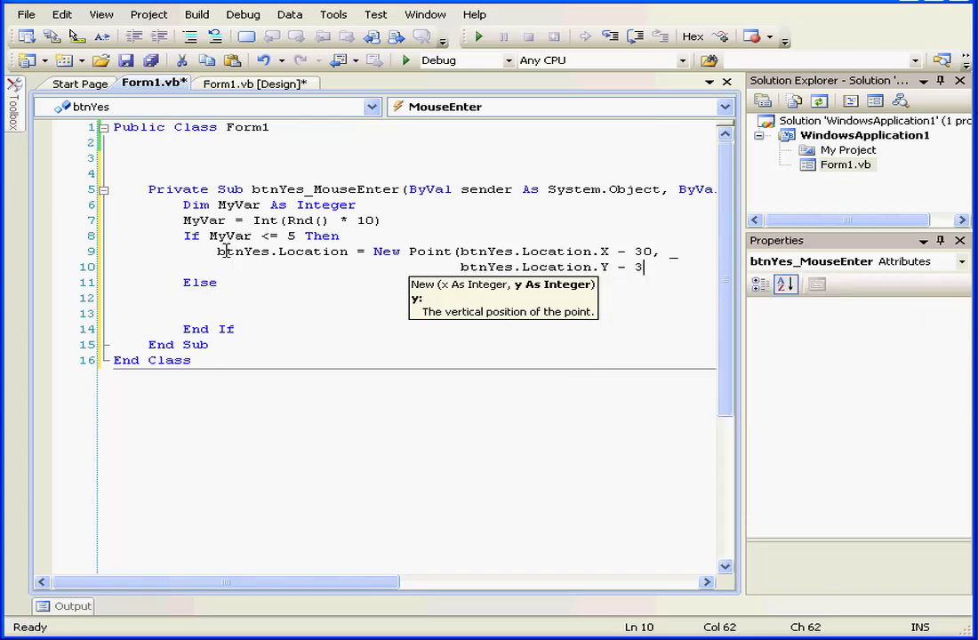
type("0)")
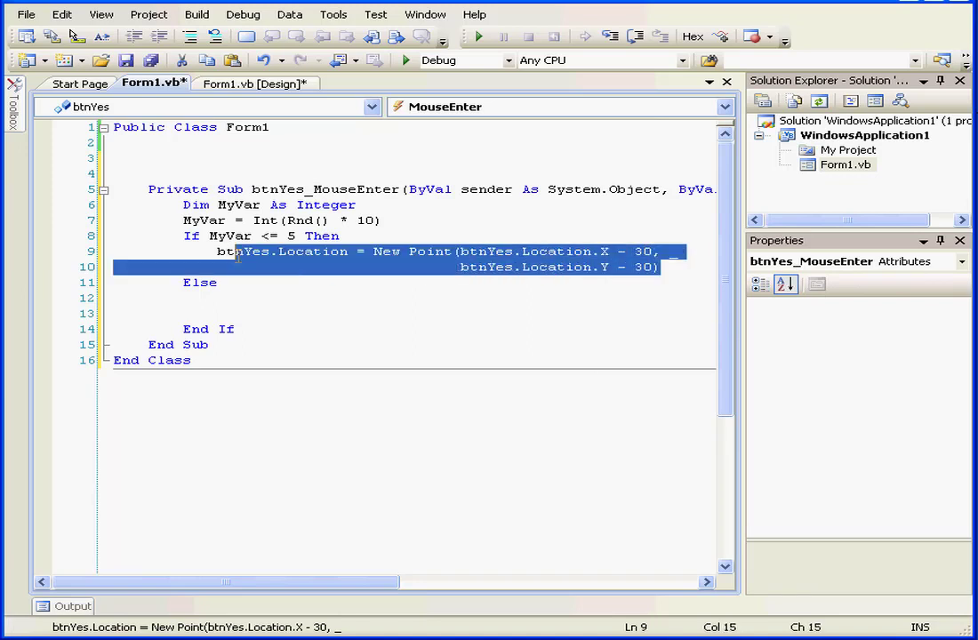
Paste the move statement under Else and change its minus signs to plus.
right_click(249, 258)
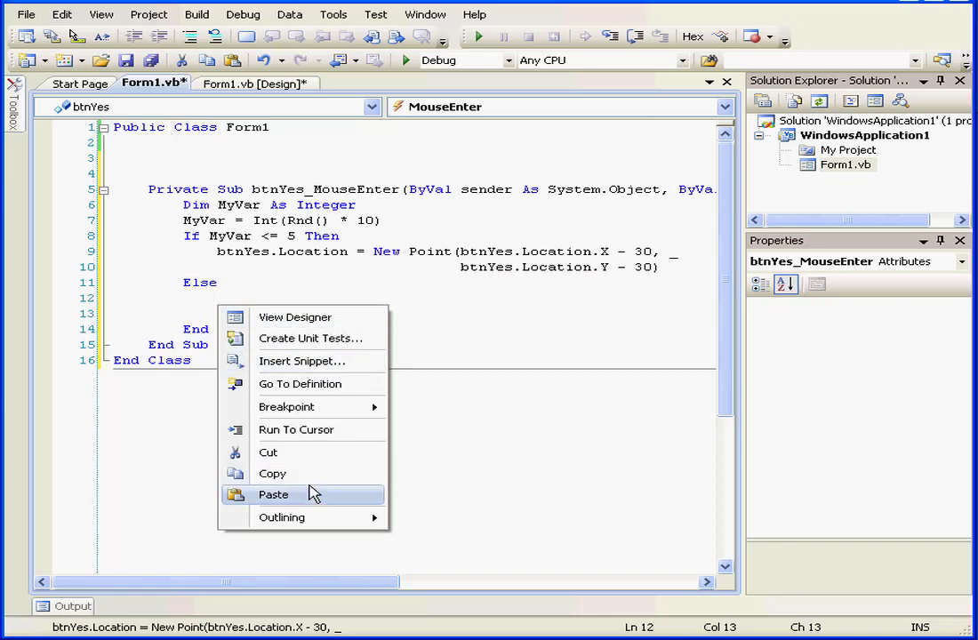
left_click(274, 495)
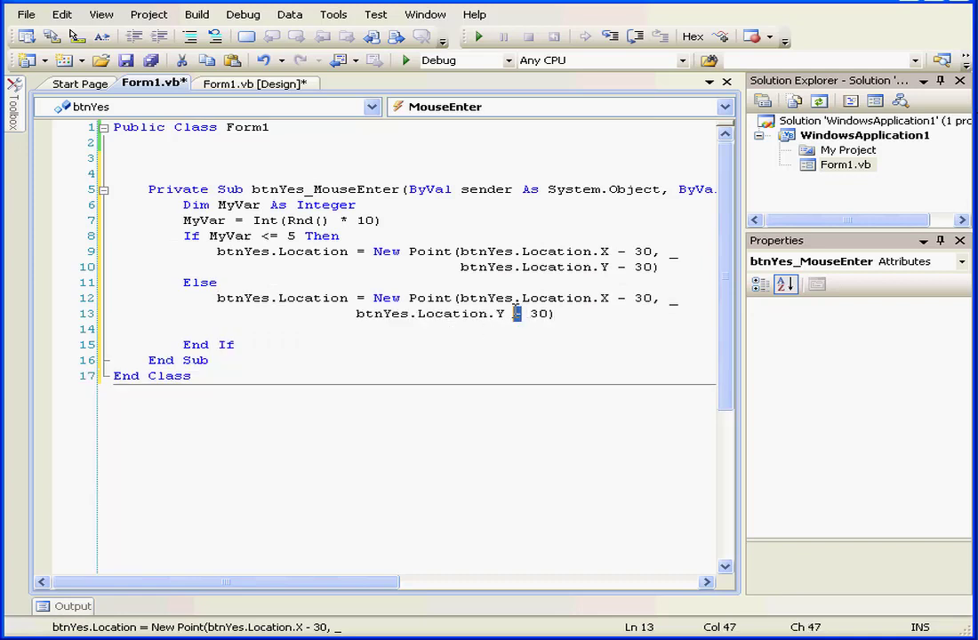
type("+")
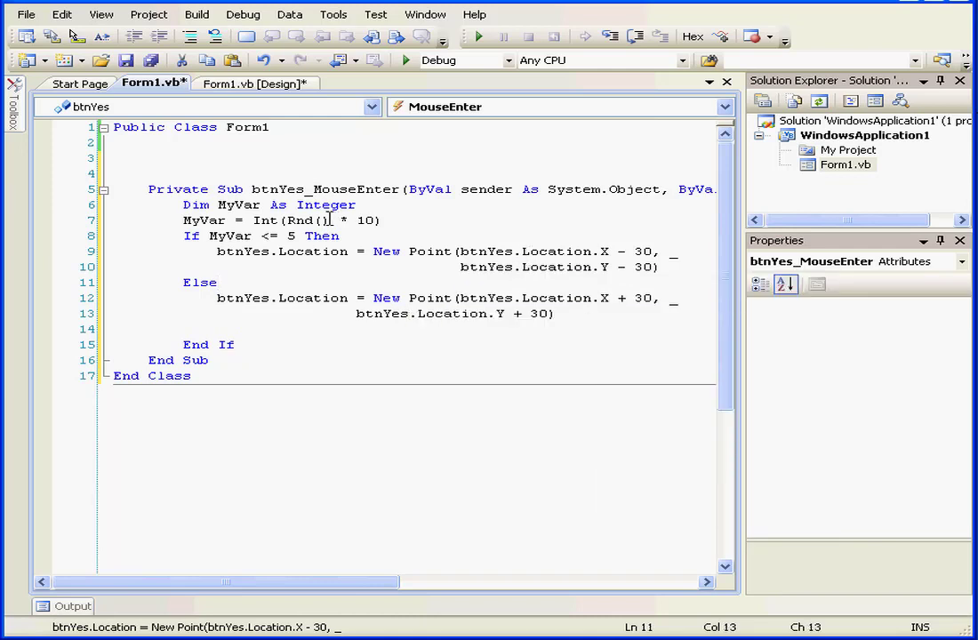
double_click(305, 220)
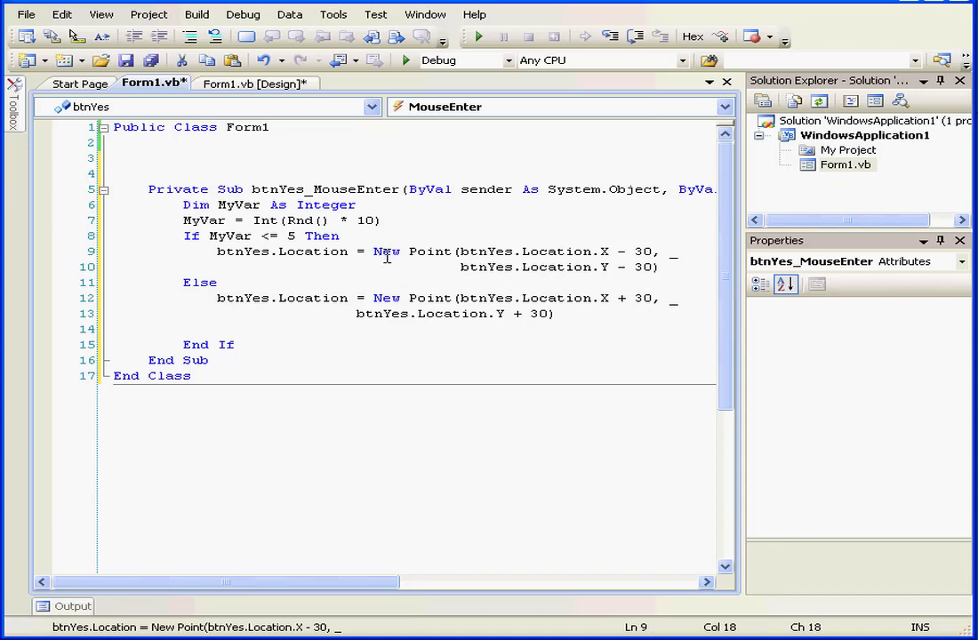
double_click(560, 252)
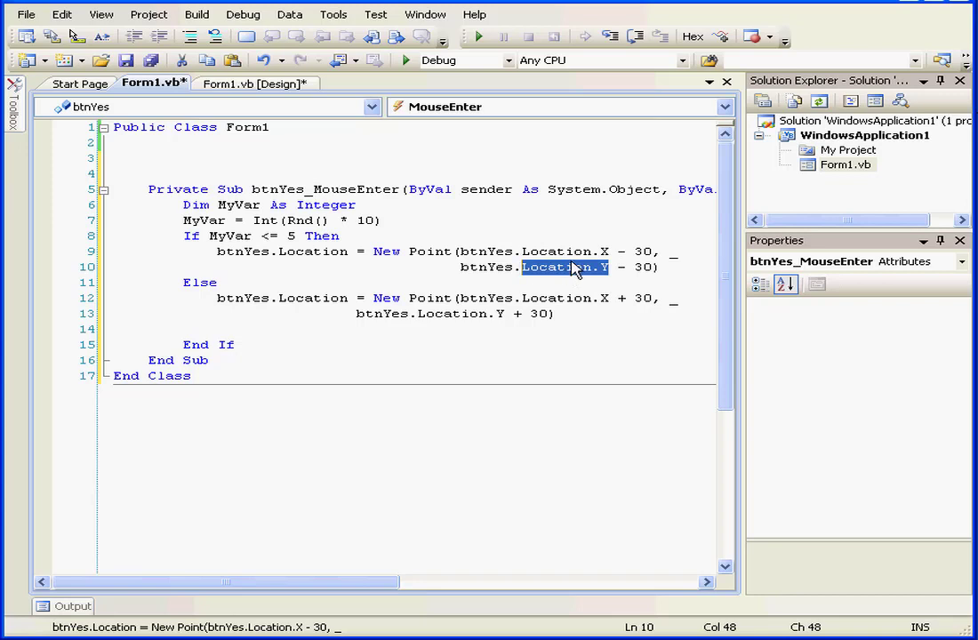
mouse_move(580, 275)
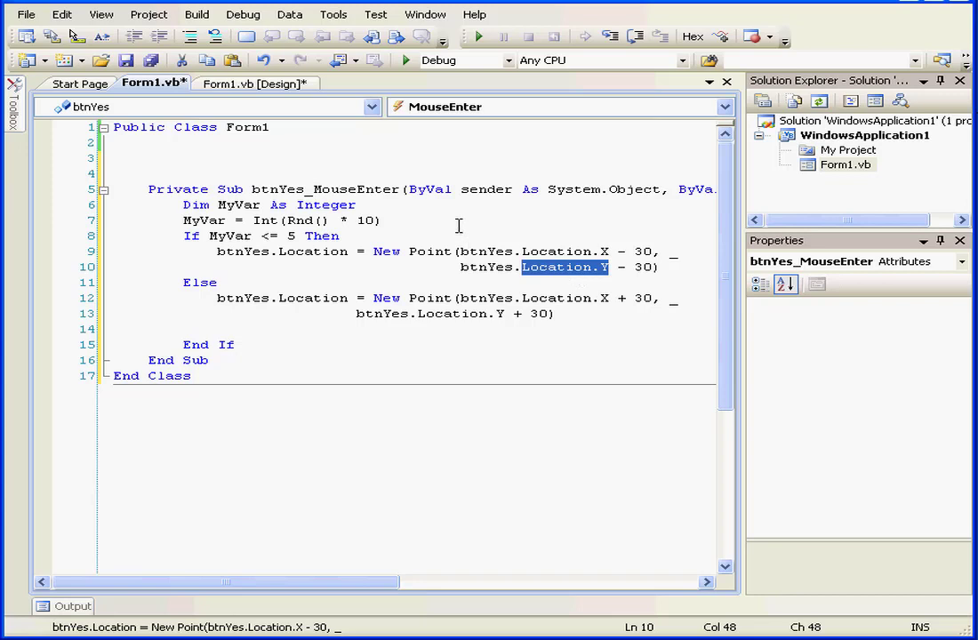
double_click(356, 189)
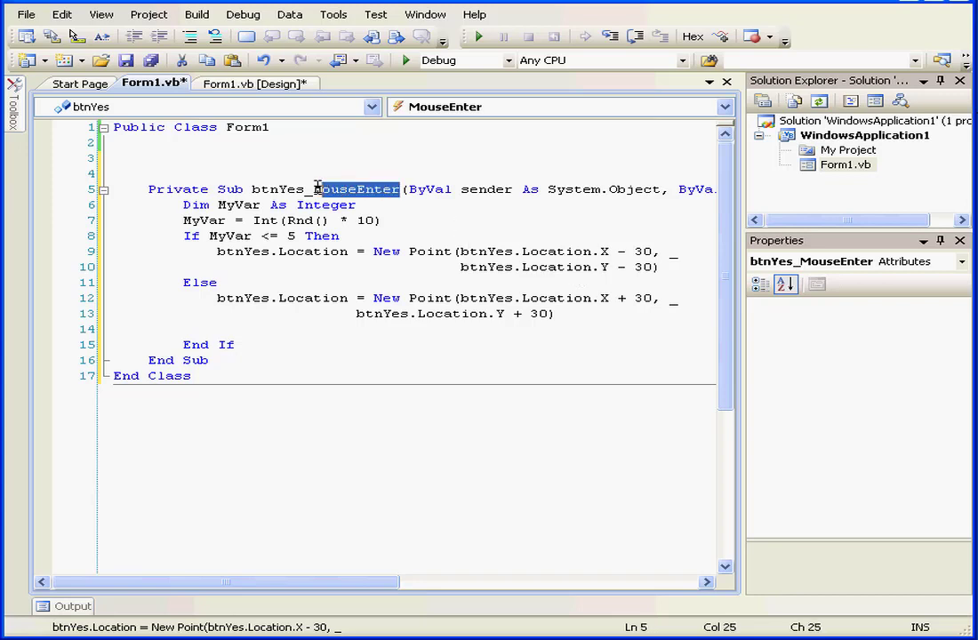
double_click(356, 189)
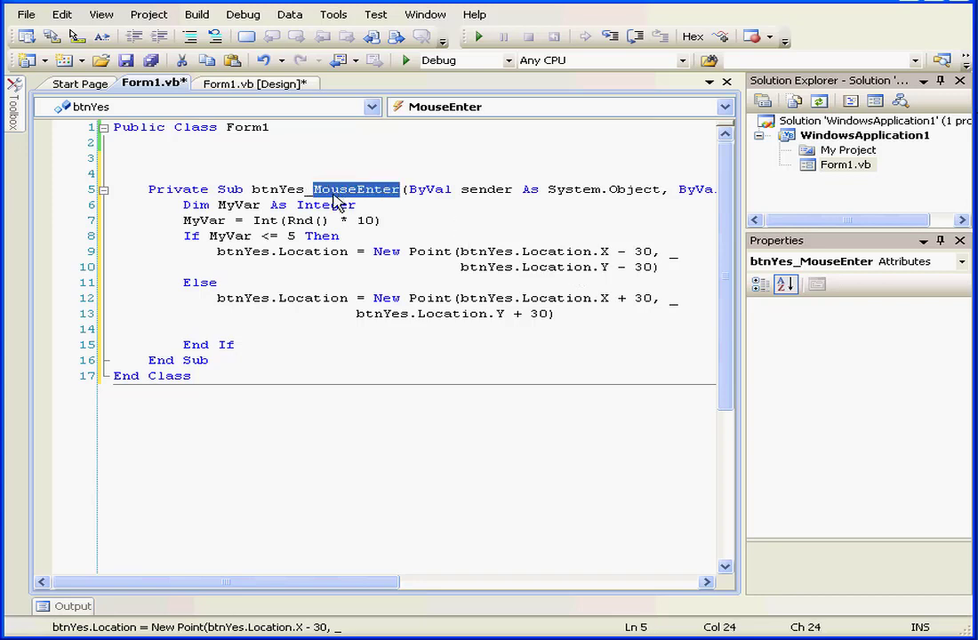
mouse_move(364, 205)
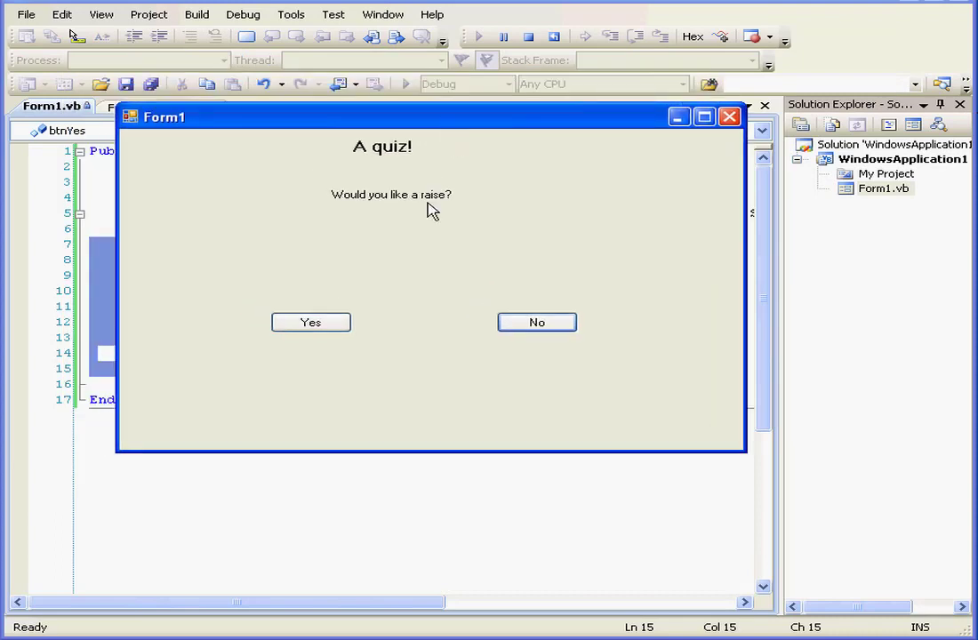
Move the mouse toward the Yes button twice, watching it jump diagonally away.
left_click_drag(310, 322, 279, 294)
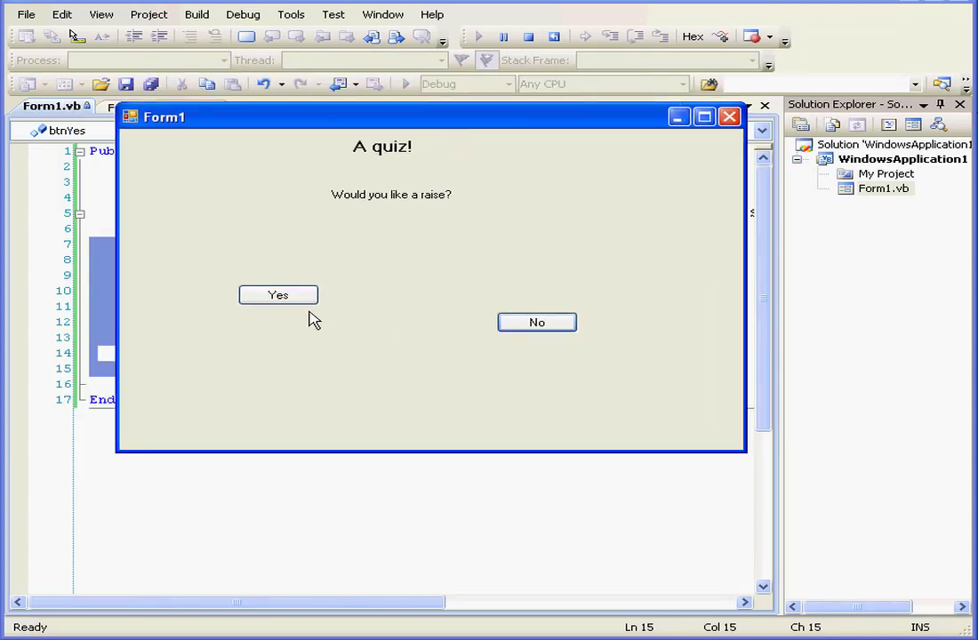
left_click_drag(279, 295, 246, 267)
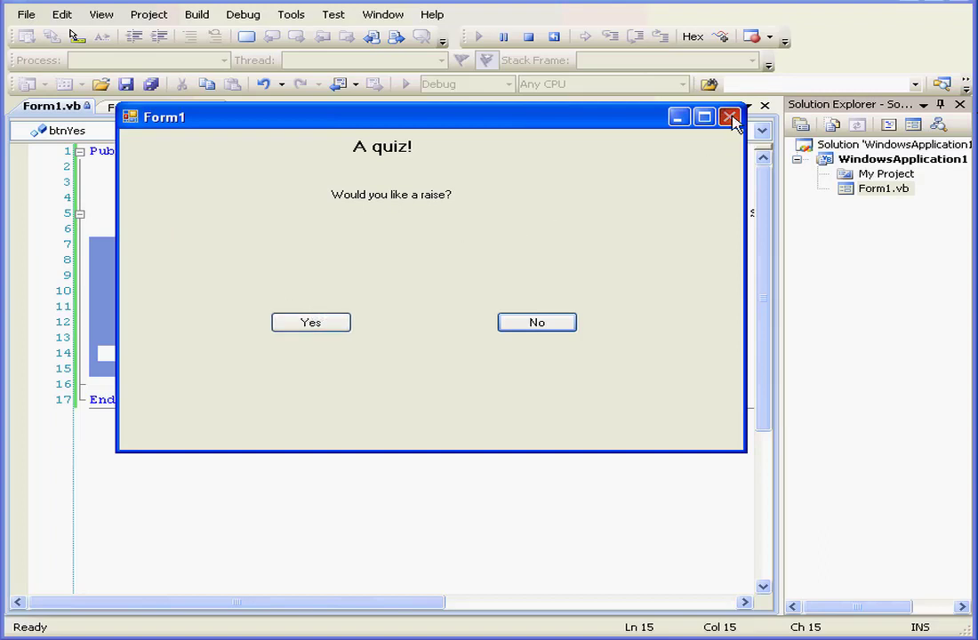
Close the running quiz form and select Timer1 in the form designer.
left_click(730, 117)
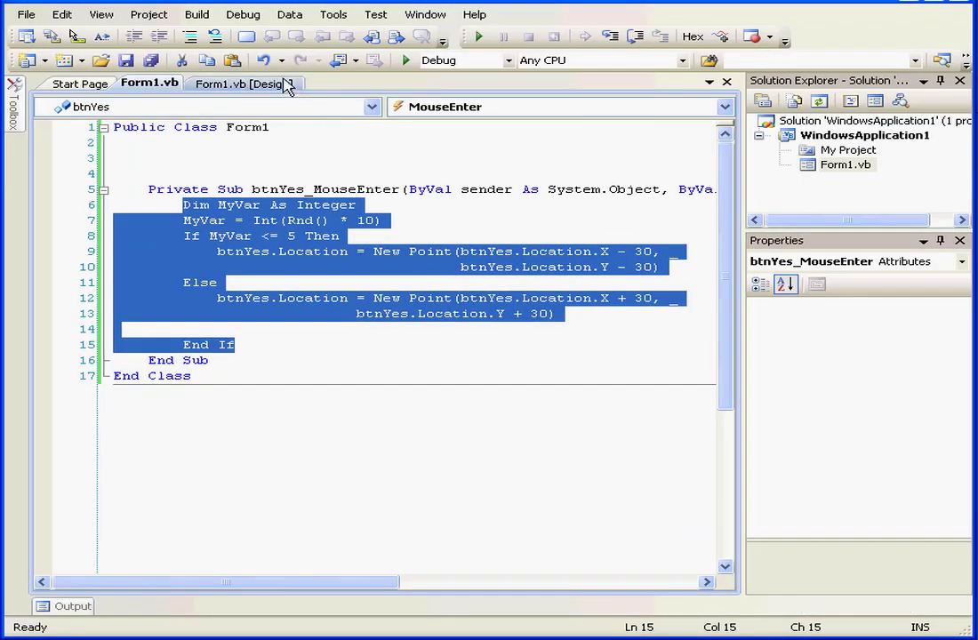
left_click(245, 82)
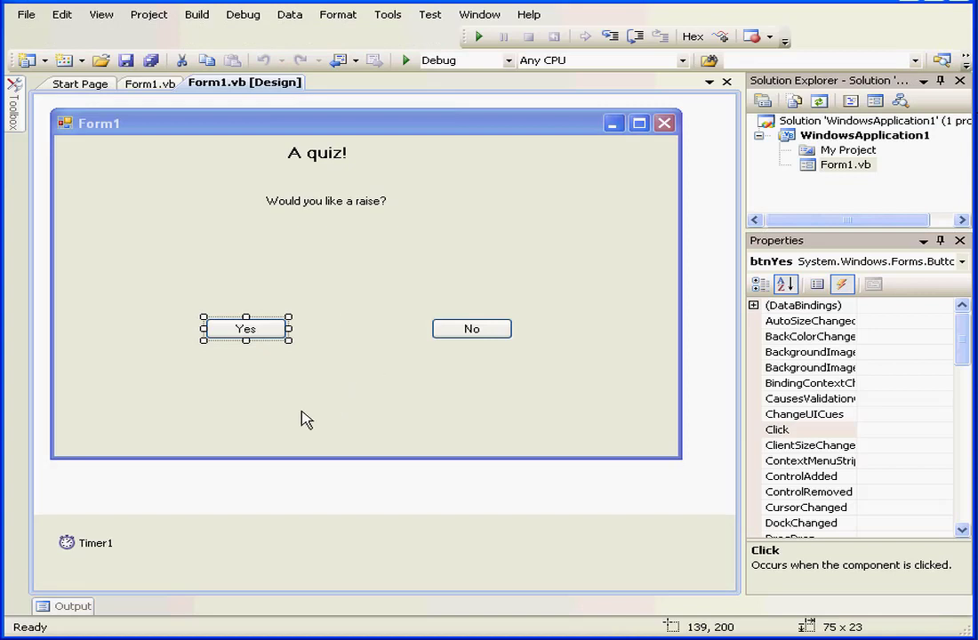
left_click(94, 543)
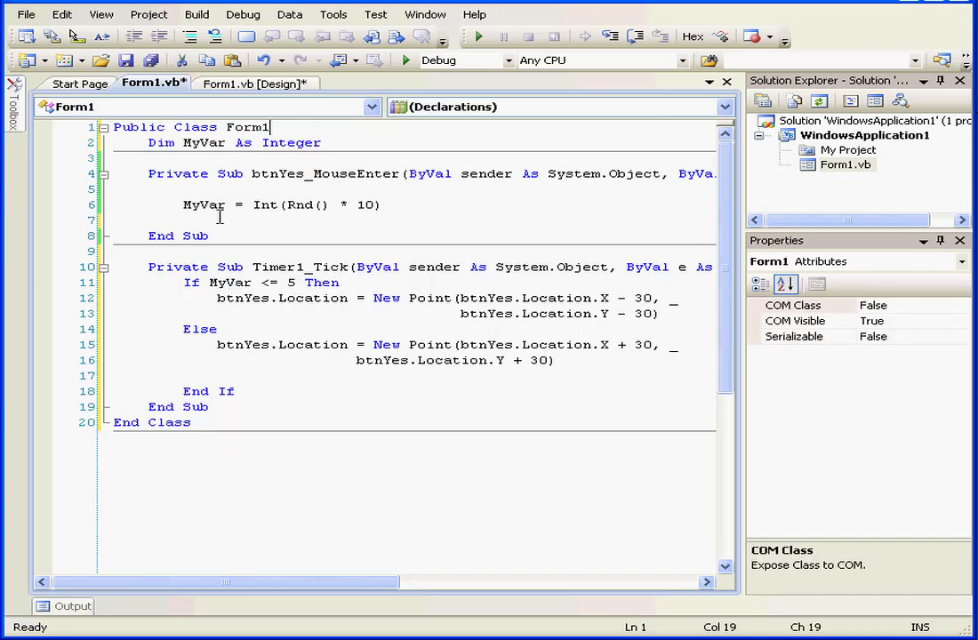
Add Timer1.Enabled = True to btnYes_MouseEnter using IntelliSense.
type("tim")
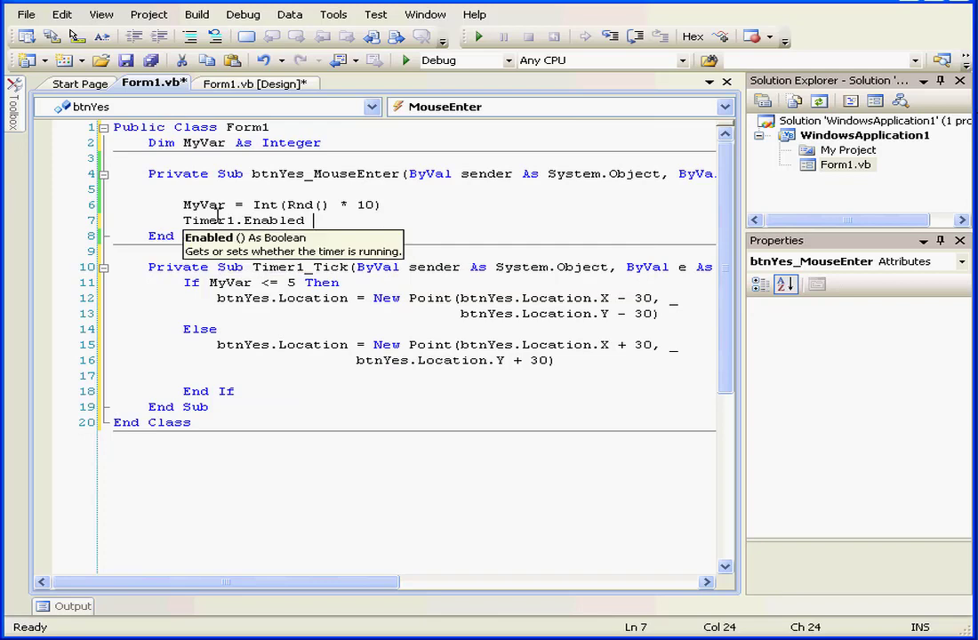
type("= t")
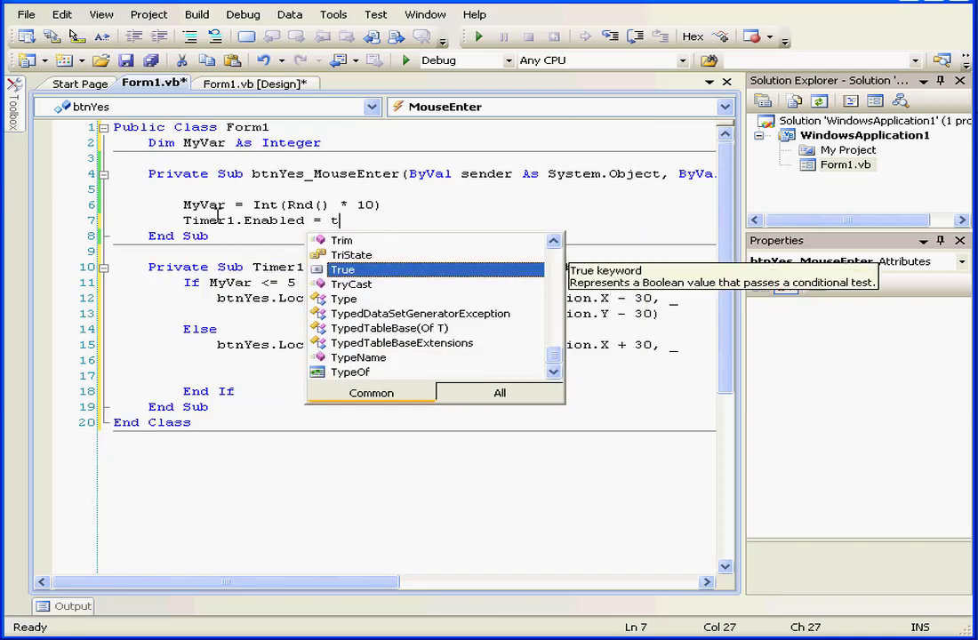
type("rue")
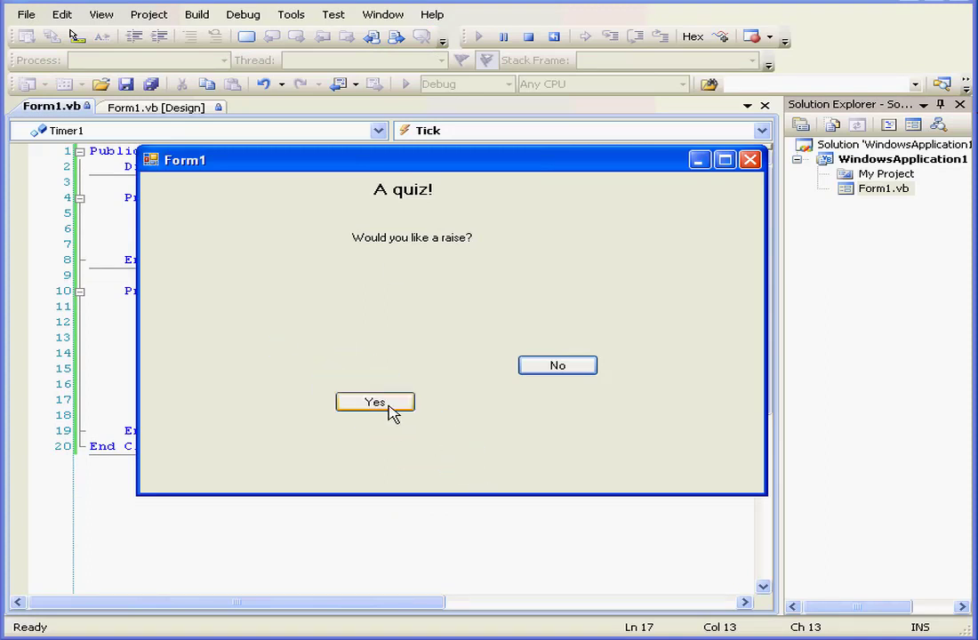
Try to click the wandering Yes button on the running quiz form.
left_click(375, 402)
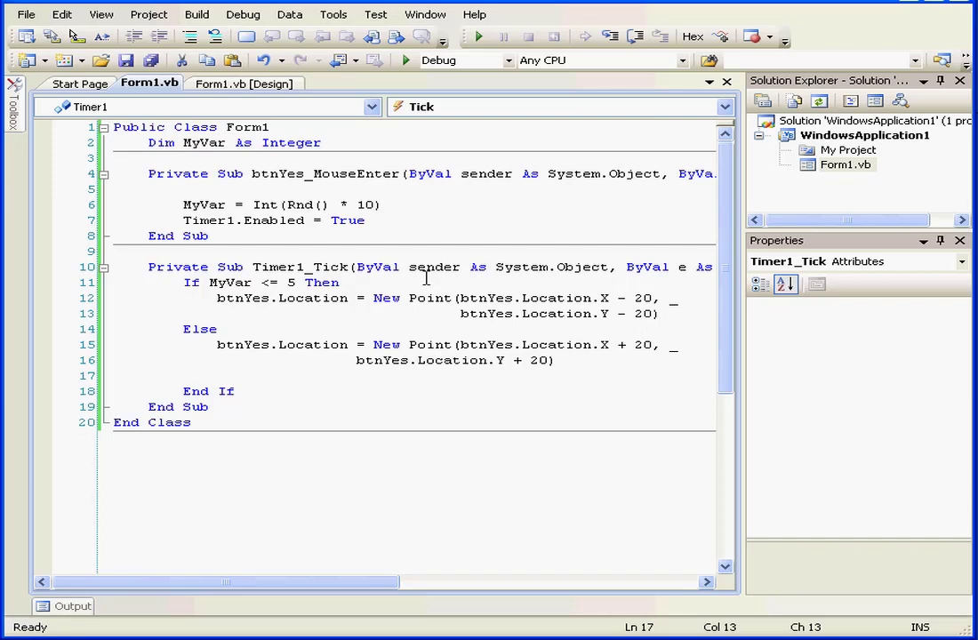
In the form designer, set Timer2's Interval property to 5000.
left_click(245, 83)
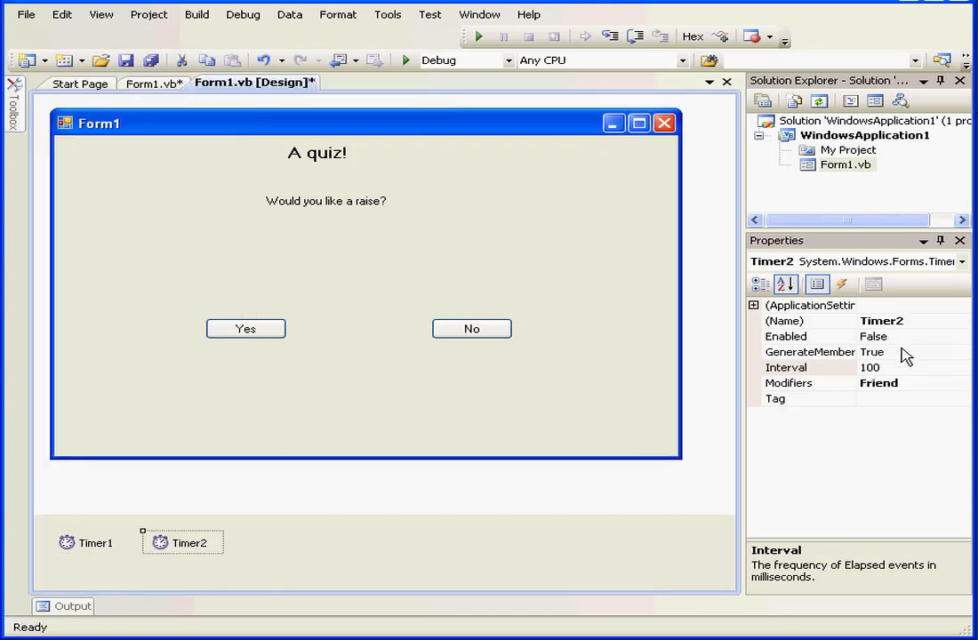
left_click(787, 368)
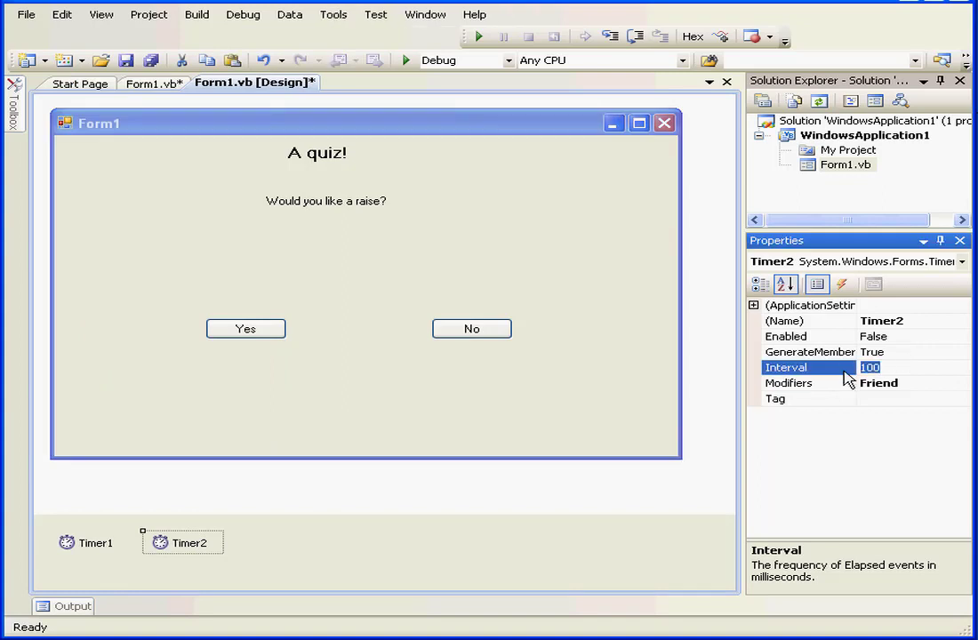
type("5000")
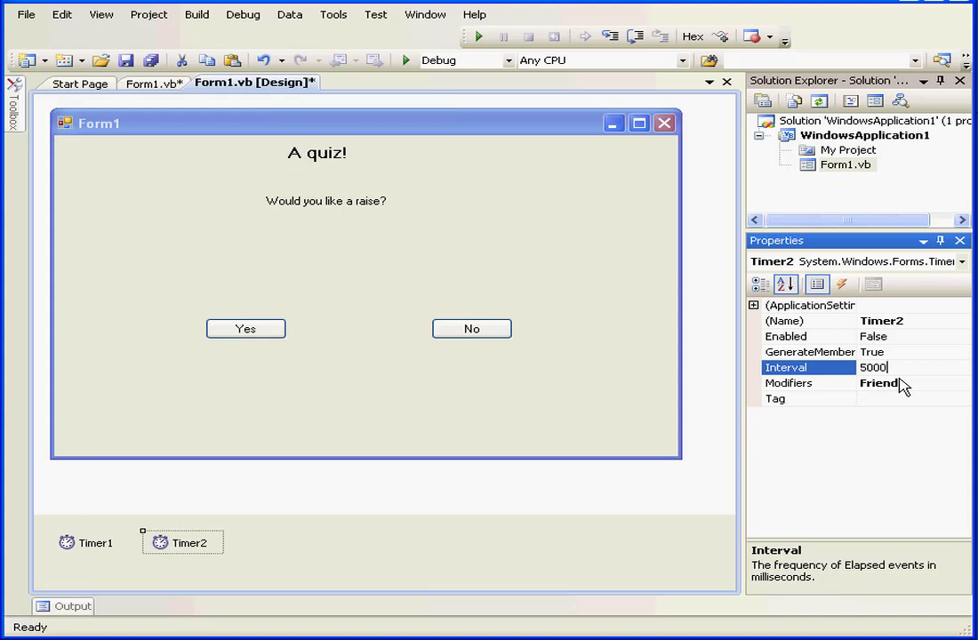
left_click(810, 336)
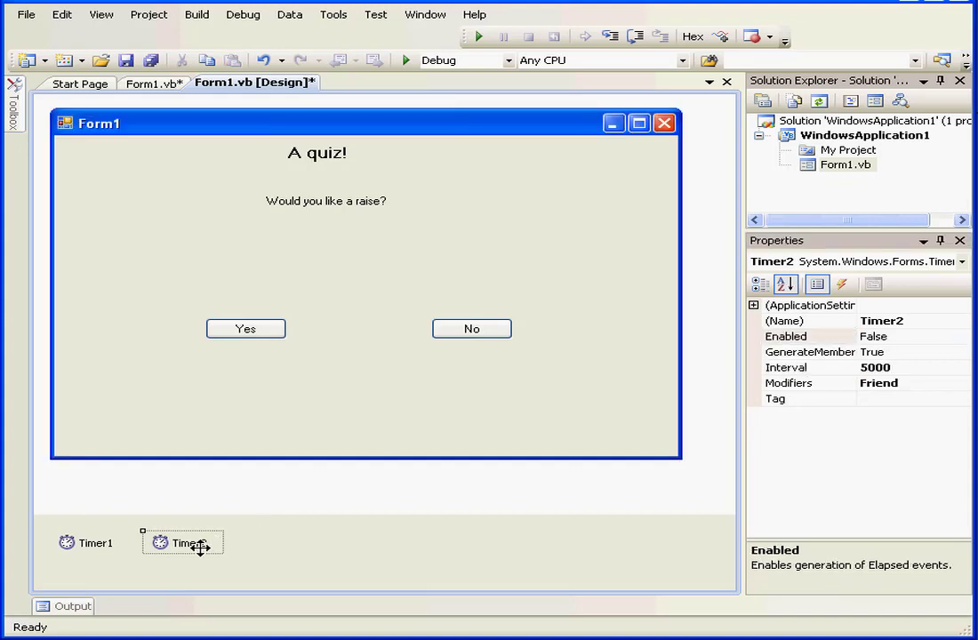
Create the Timer2_Tick handler and add Timer2.Enabled = True below the Timer1 line.
double_click(182, 543)
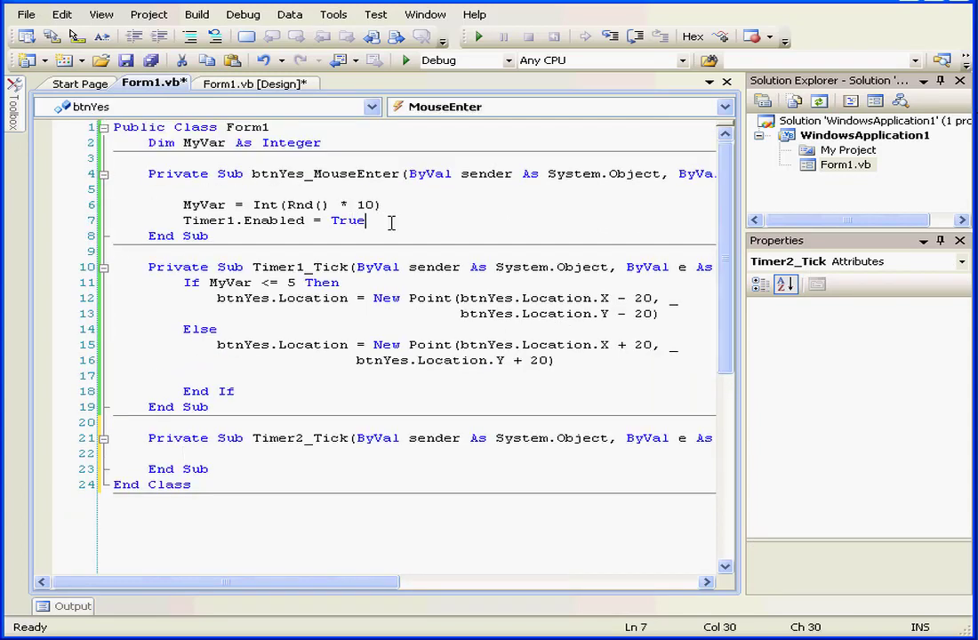
key("enter")
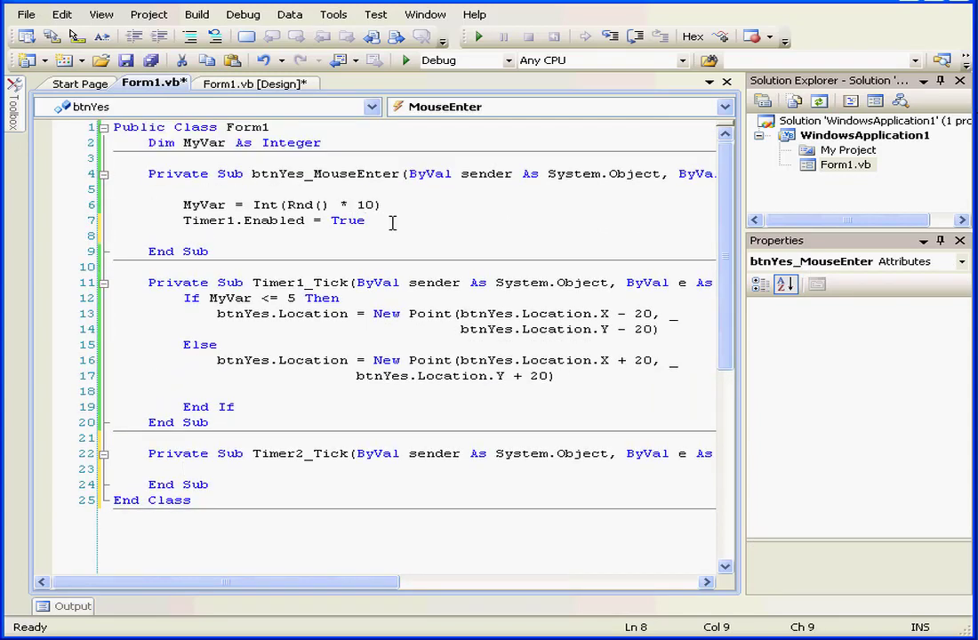
type("timer2")
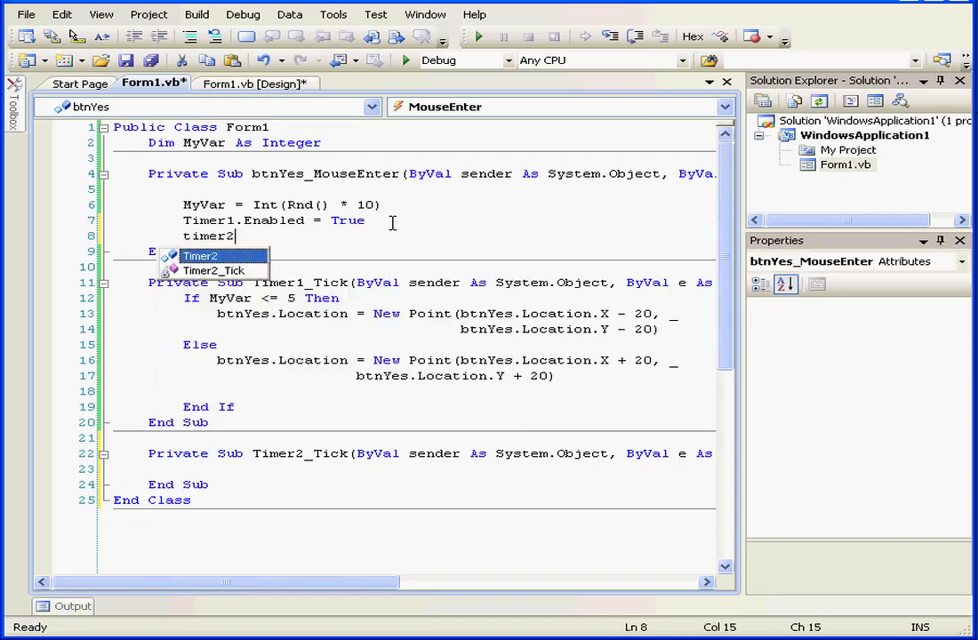
type(".e")
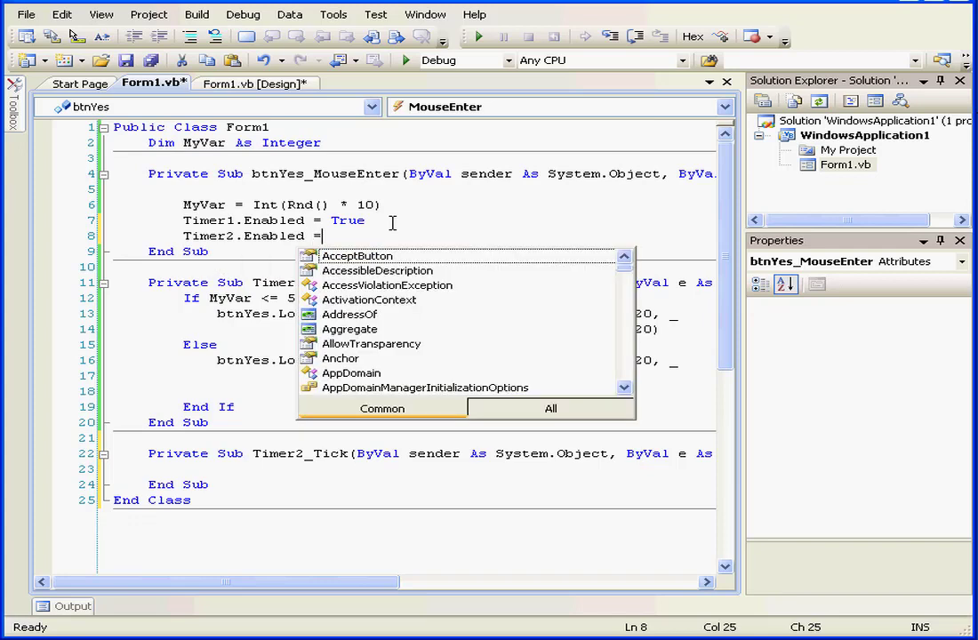
type("true")
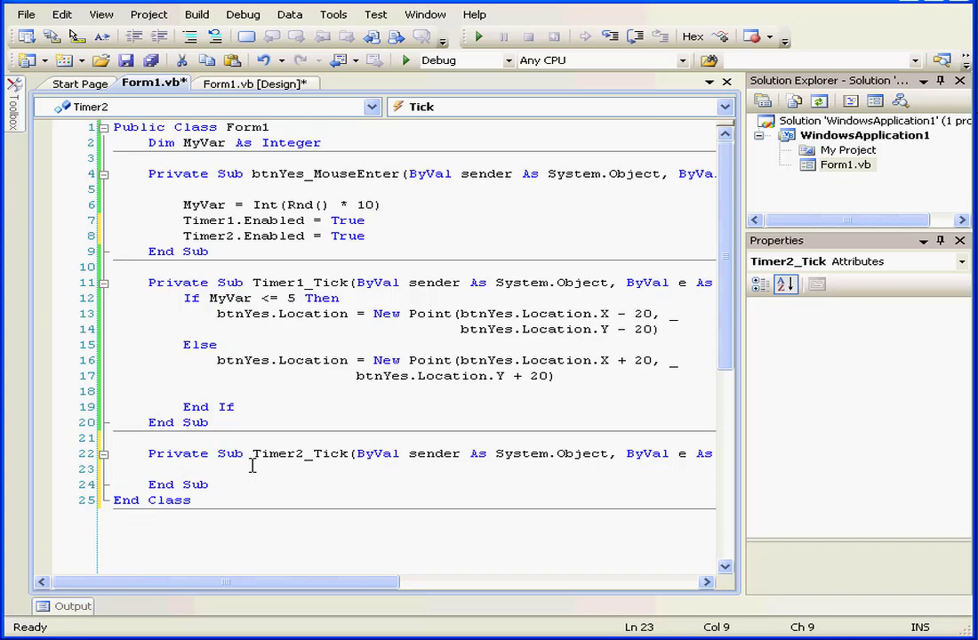
In Timer2_Tick, set btnYes.Enabled, Timer1.Enabled and Timer2.Enabled to False.
type("btnyes")
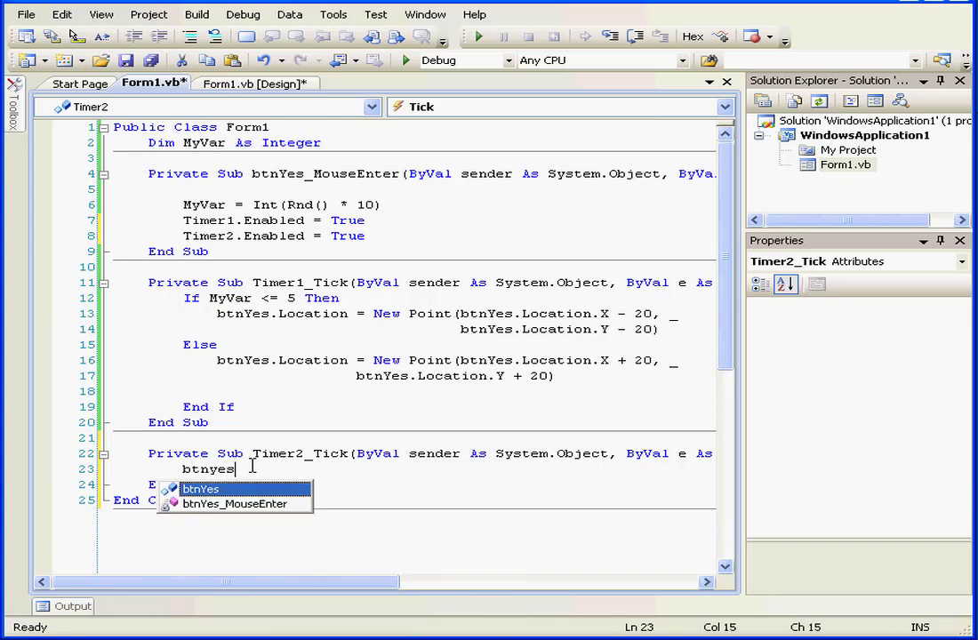
type(".e")
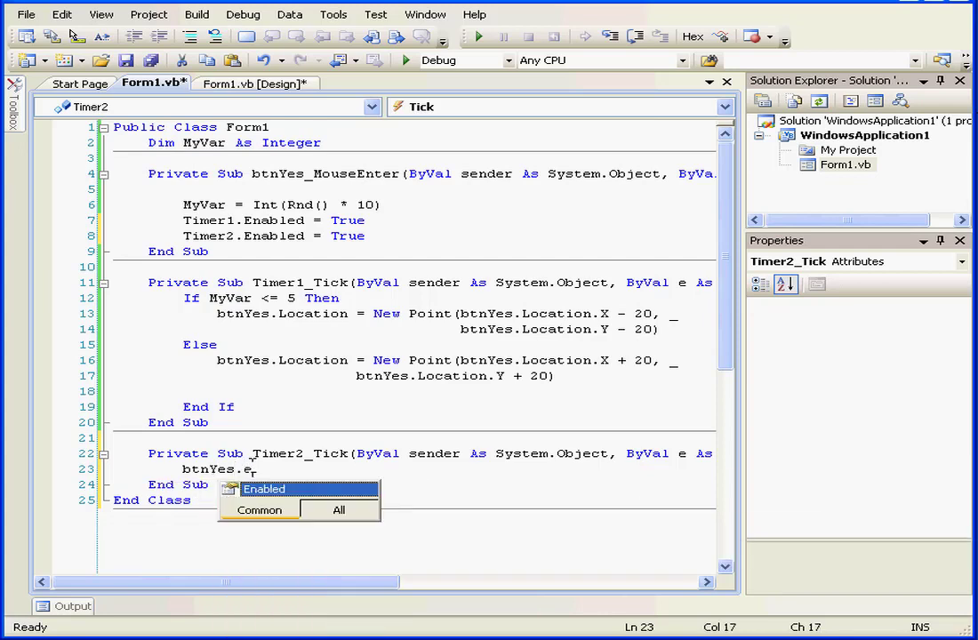
type("nabled =")
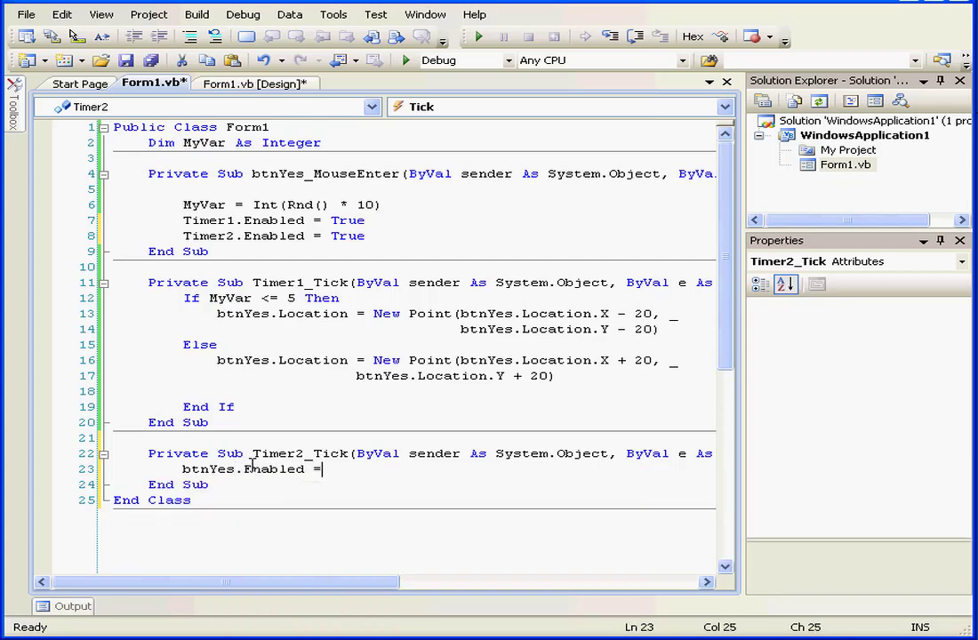
type("fals")
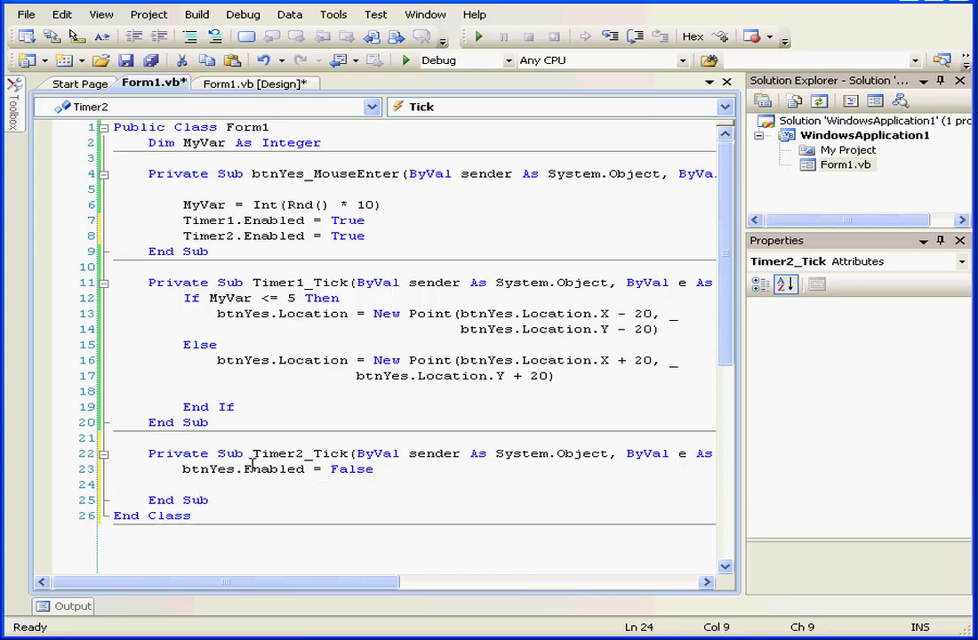
type("timer1.Enabled")
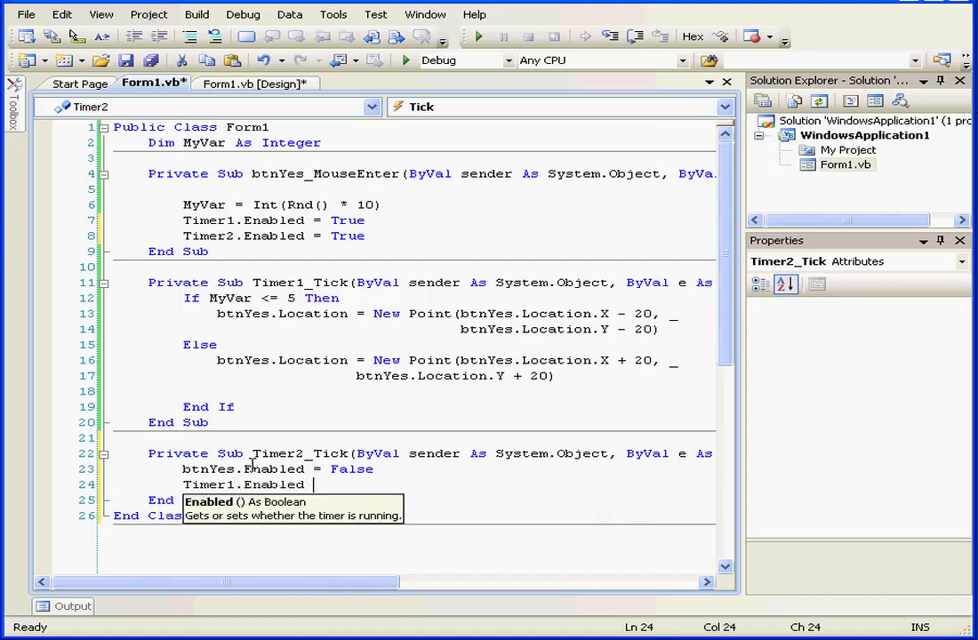
type("= false")
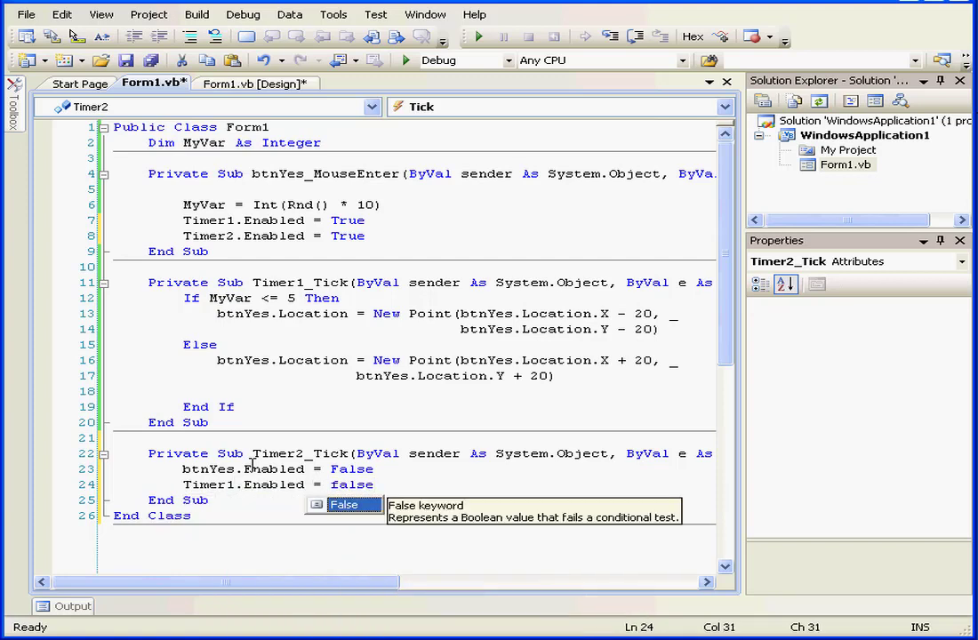
type("tim")
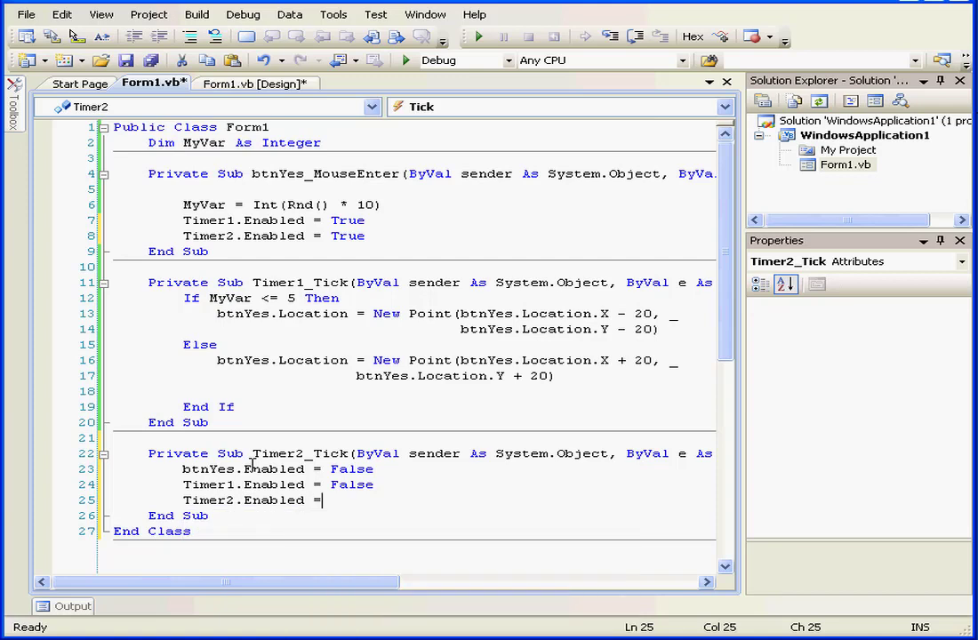
type("false")
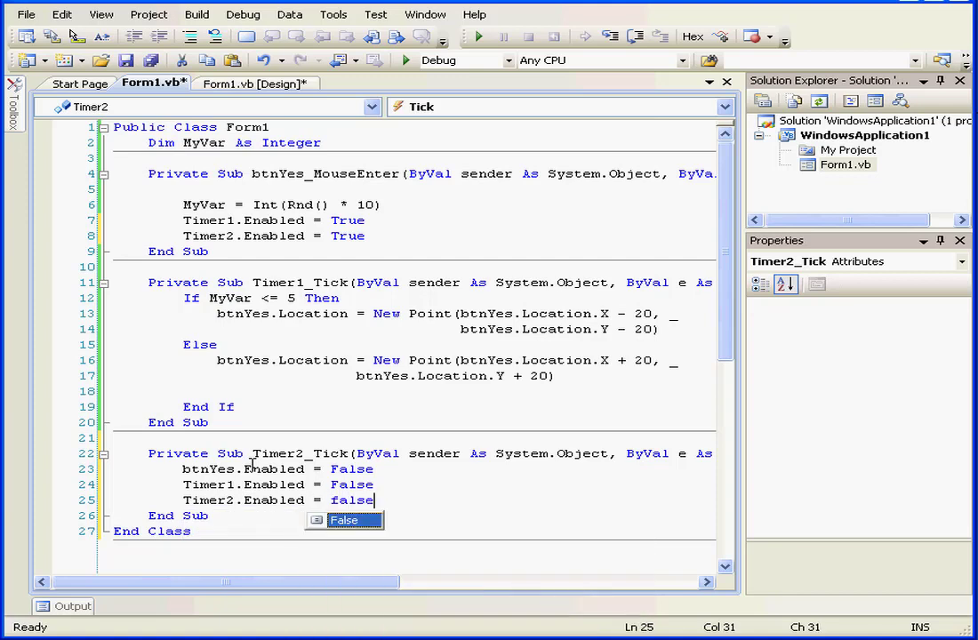
Add MsgBox("Sorry, try again next year!") on a new line.
key("enter")
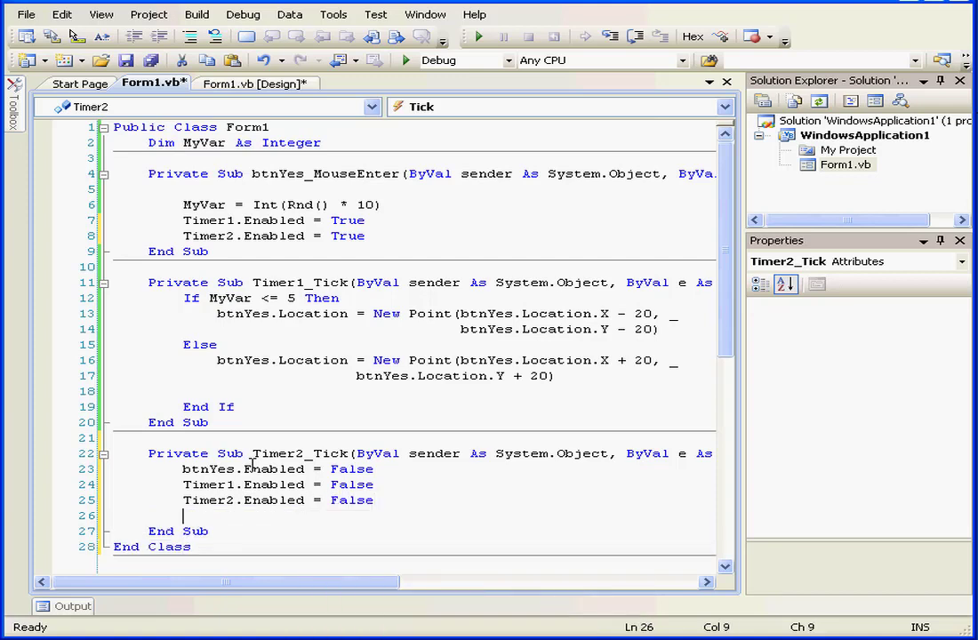
type("msgb")
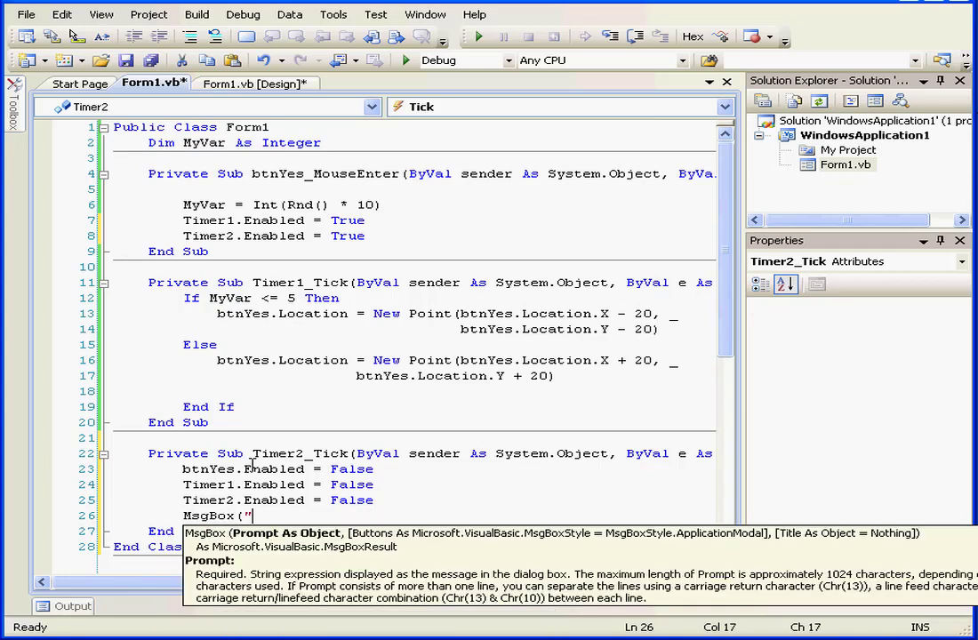
type("Sorry,")
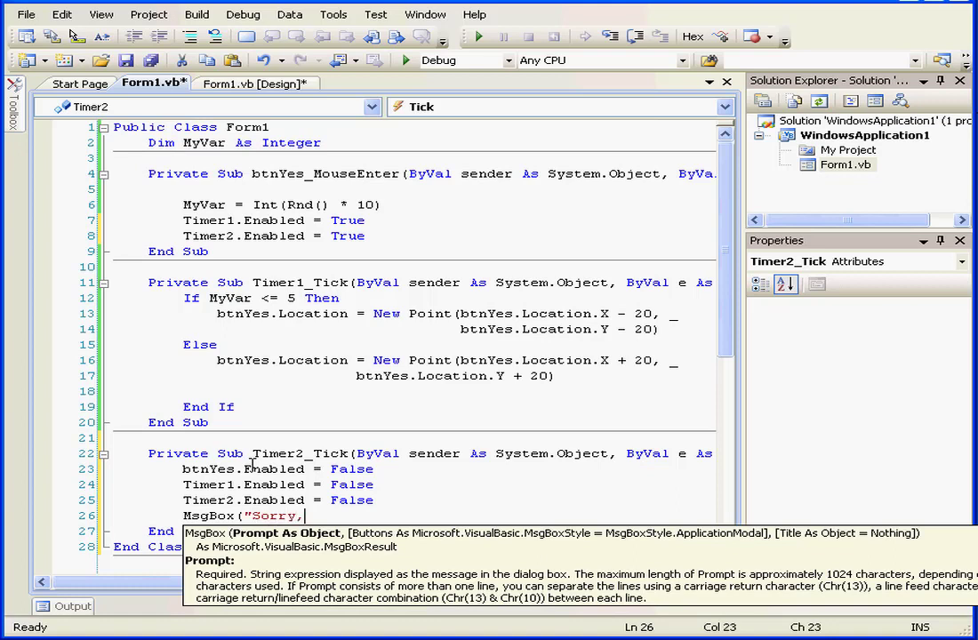
type("try")
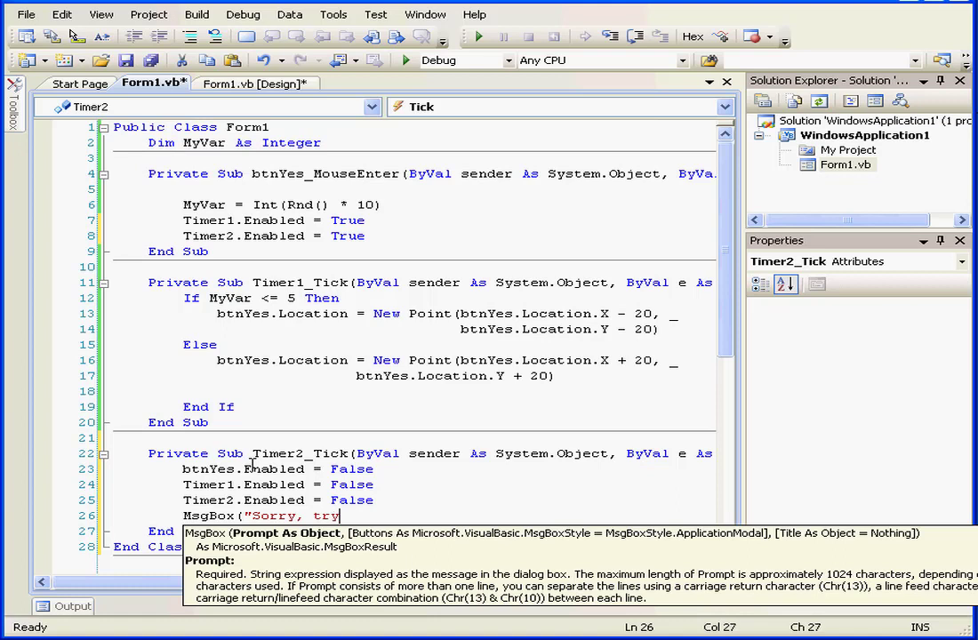
type("again next")
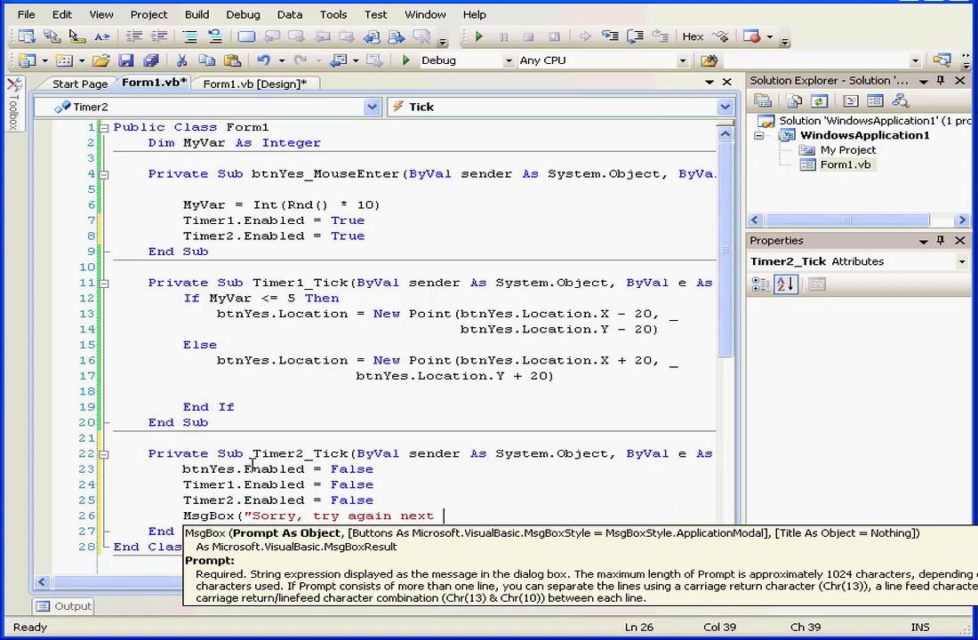
type("year")
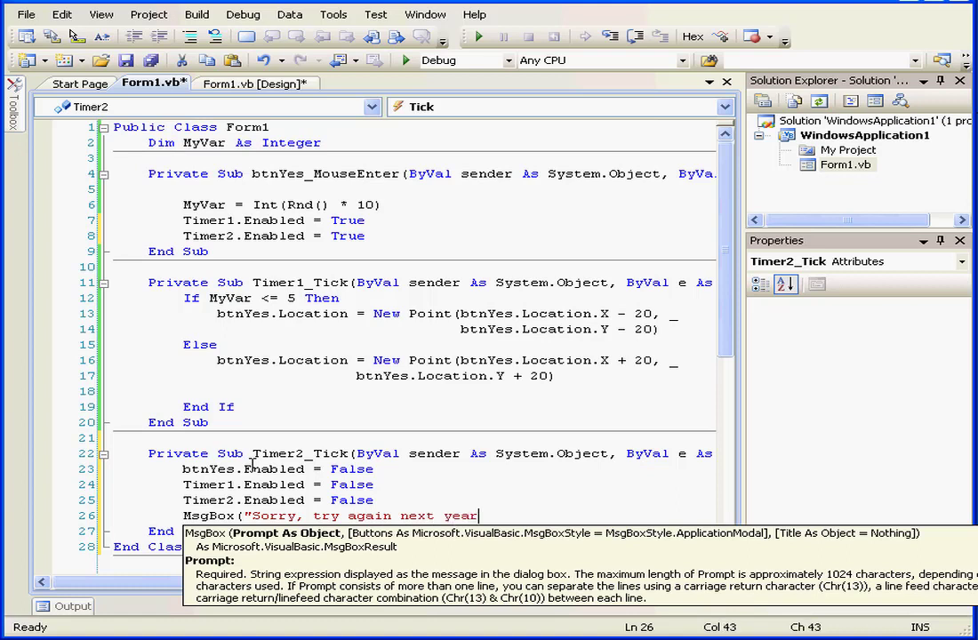
type("!\")")
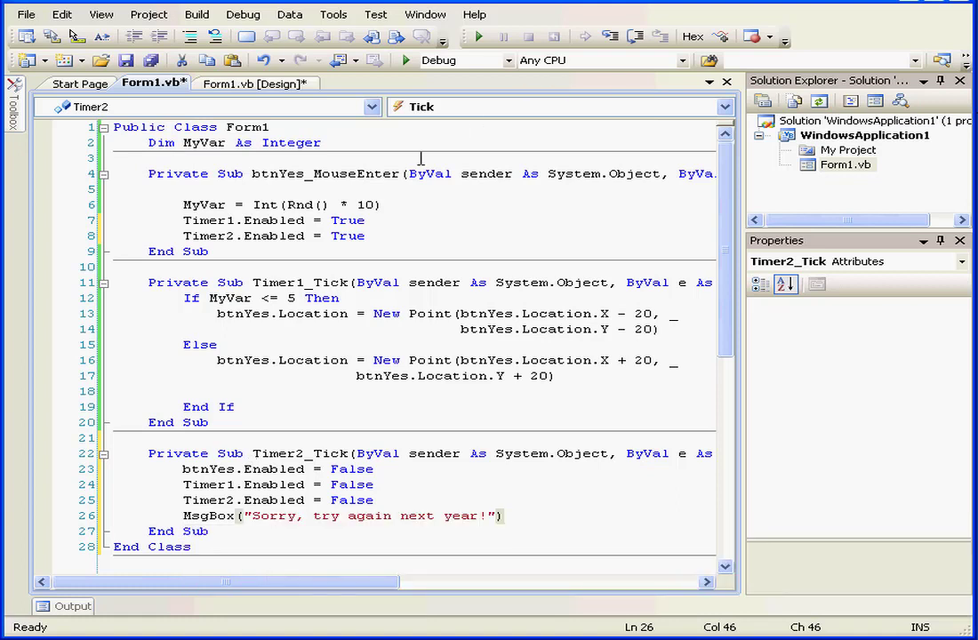
Select the four Timer2_Tick statements on lines 23–26.
left_click_drag(242, 220, 365, 236)
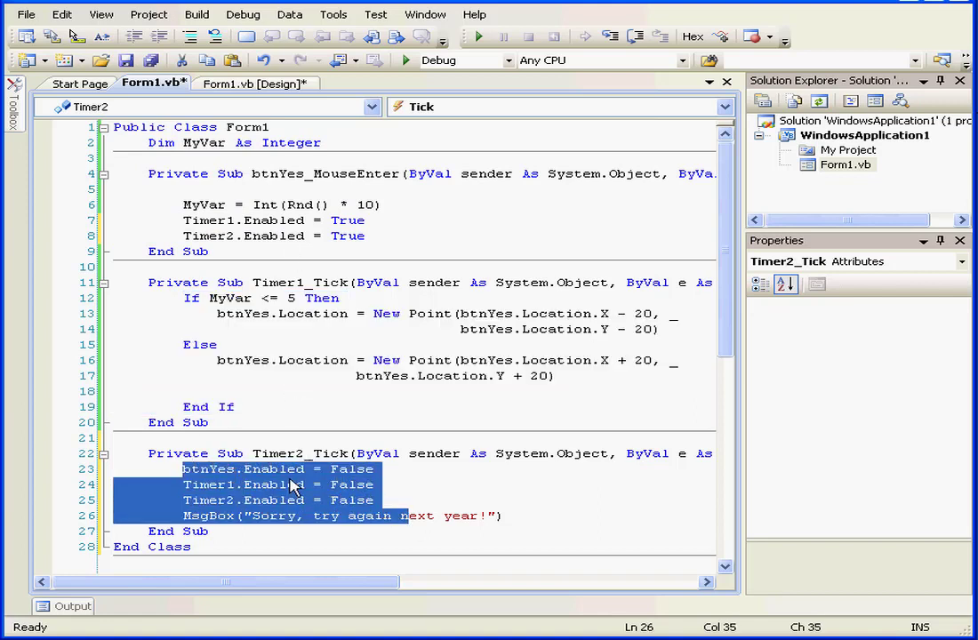
mouse_move(314, 469)
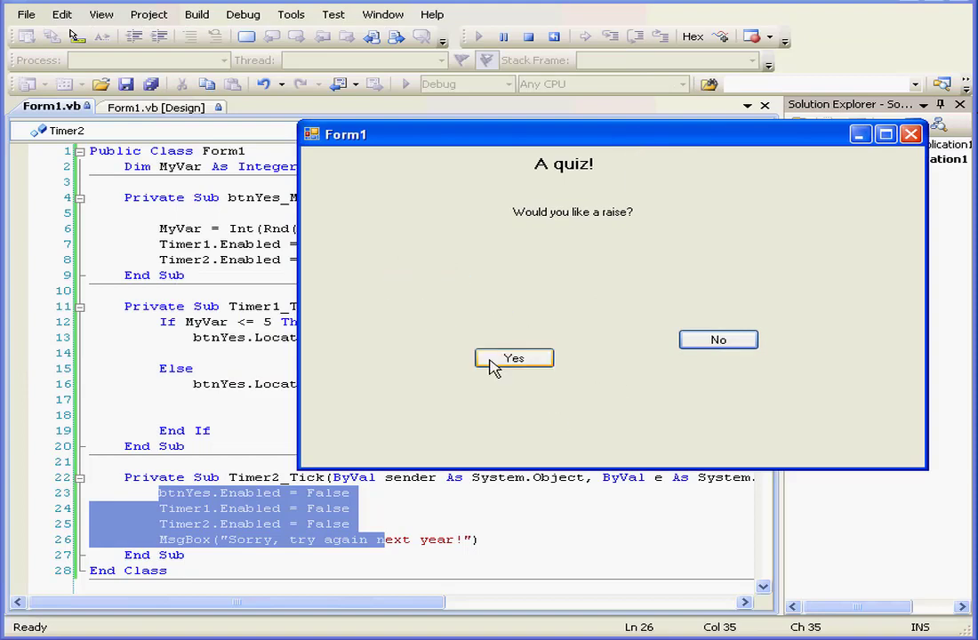
Click Yes on the running quiz until the sorry message appears, then dismiss it.
left_click(514, 358)
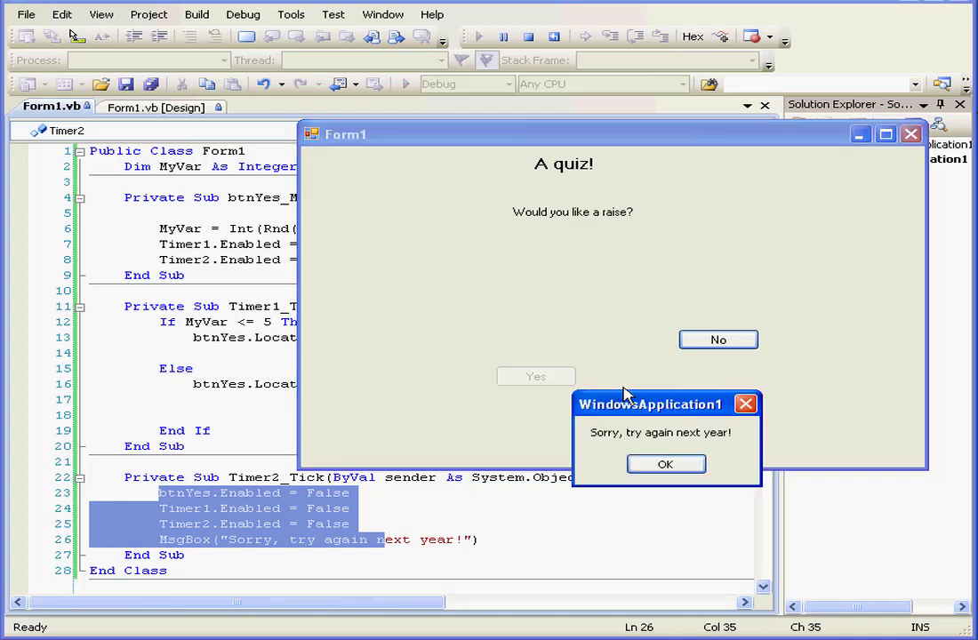
mouse_move(693, 423)
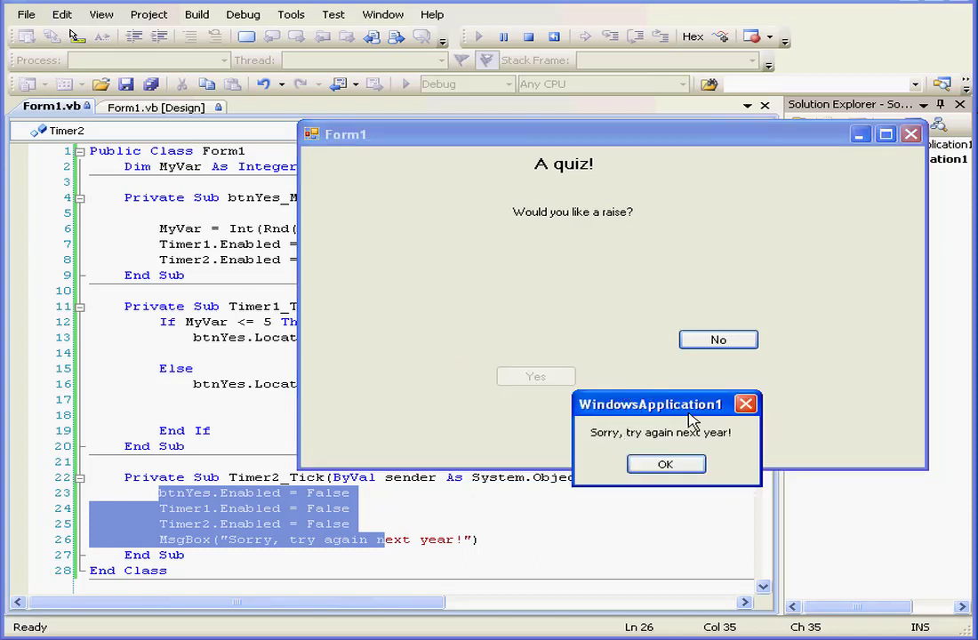
left_click(665, 464)
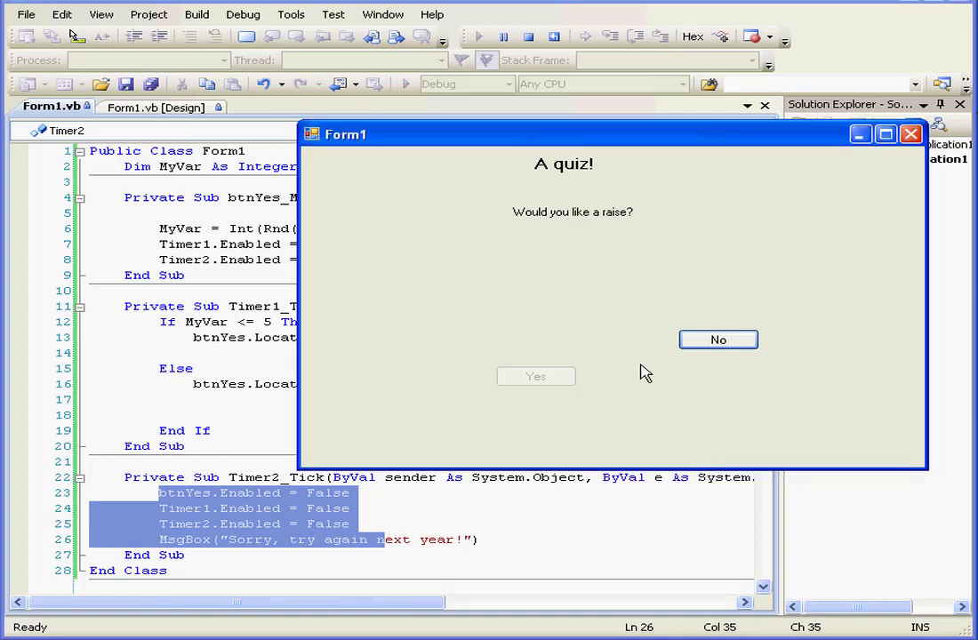
mouse_move(643, 368)
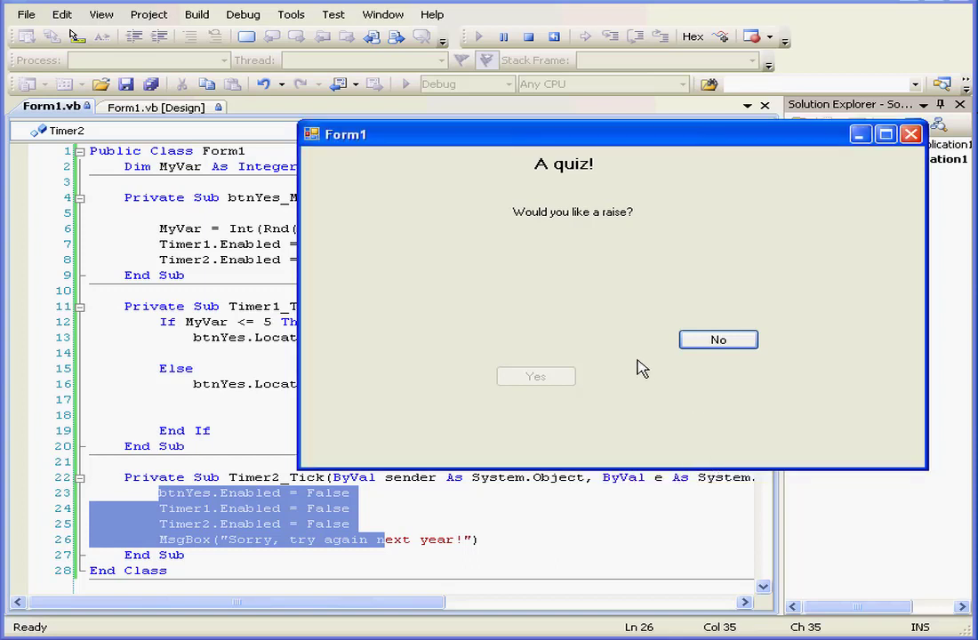